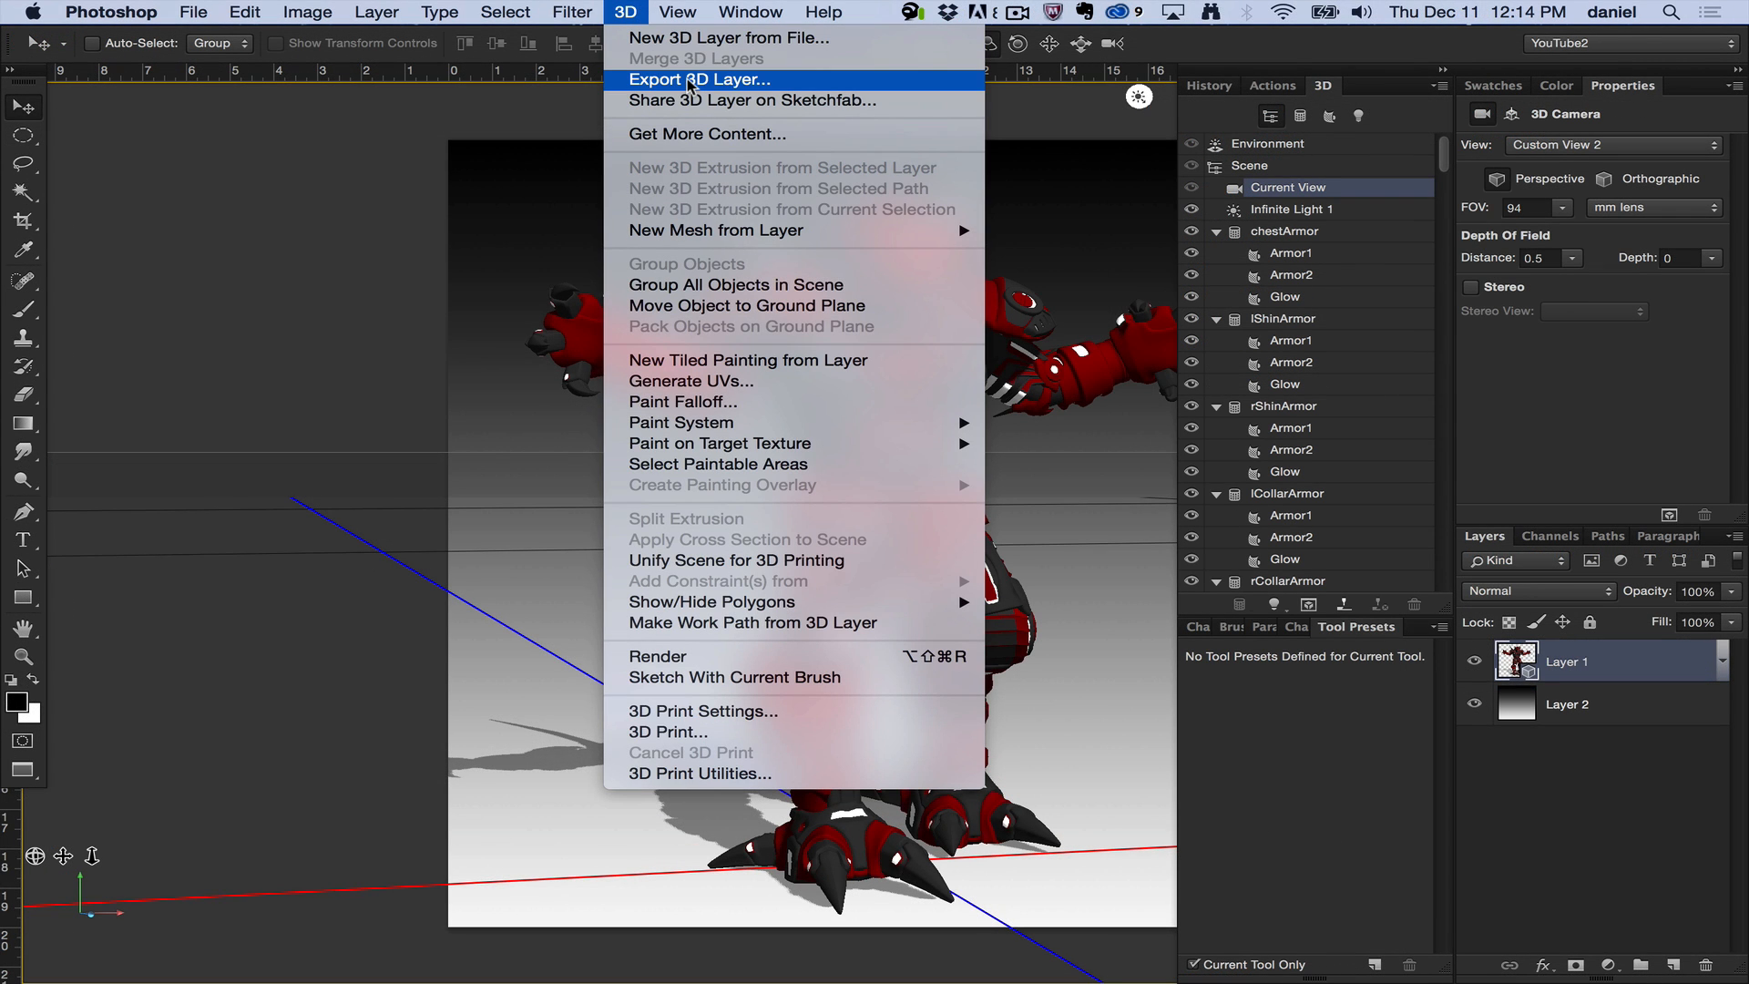
mouse_move(1640, 651)
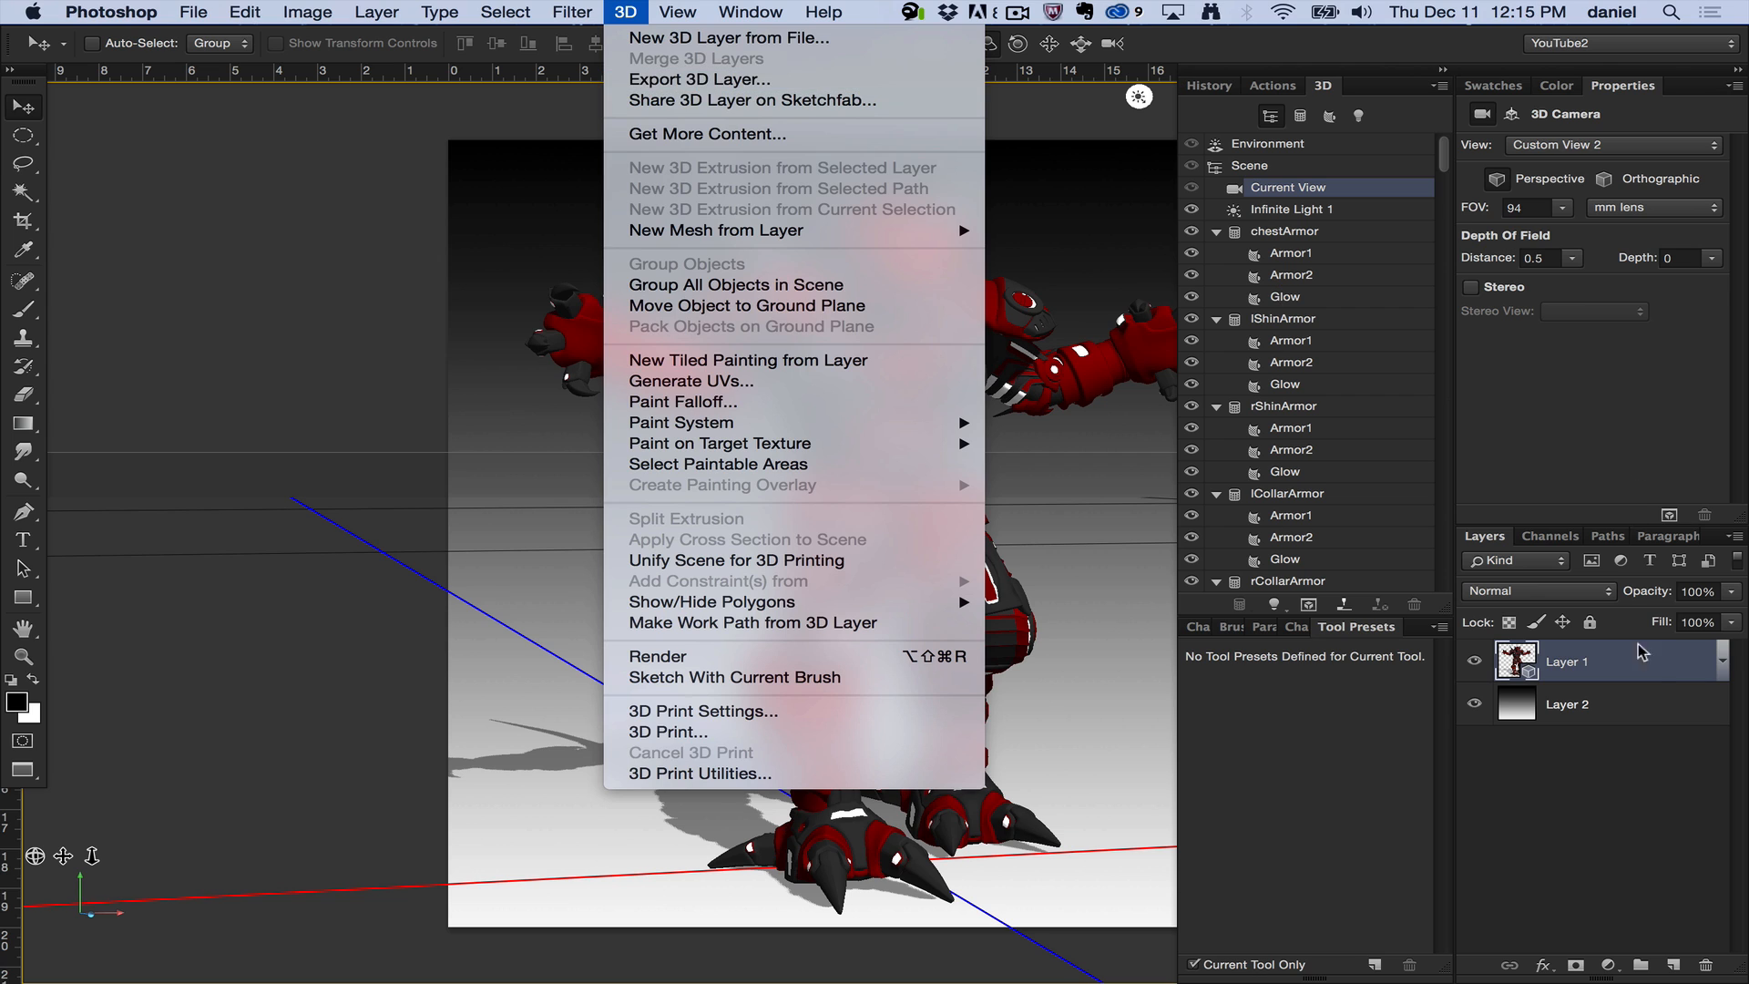
mouse_move(1618, 668)
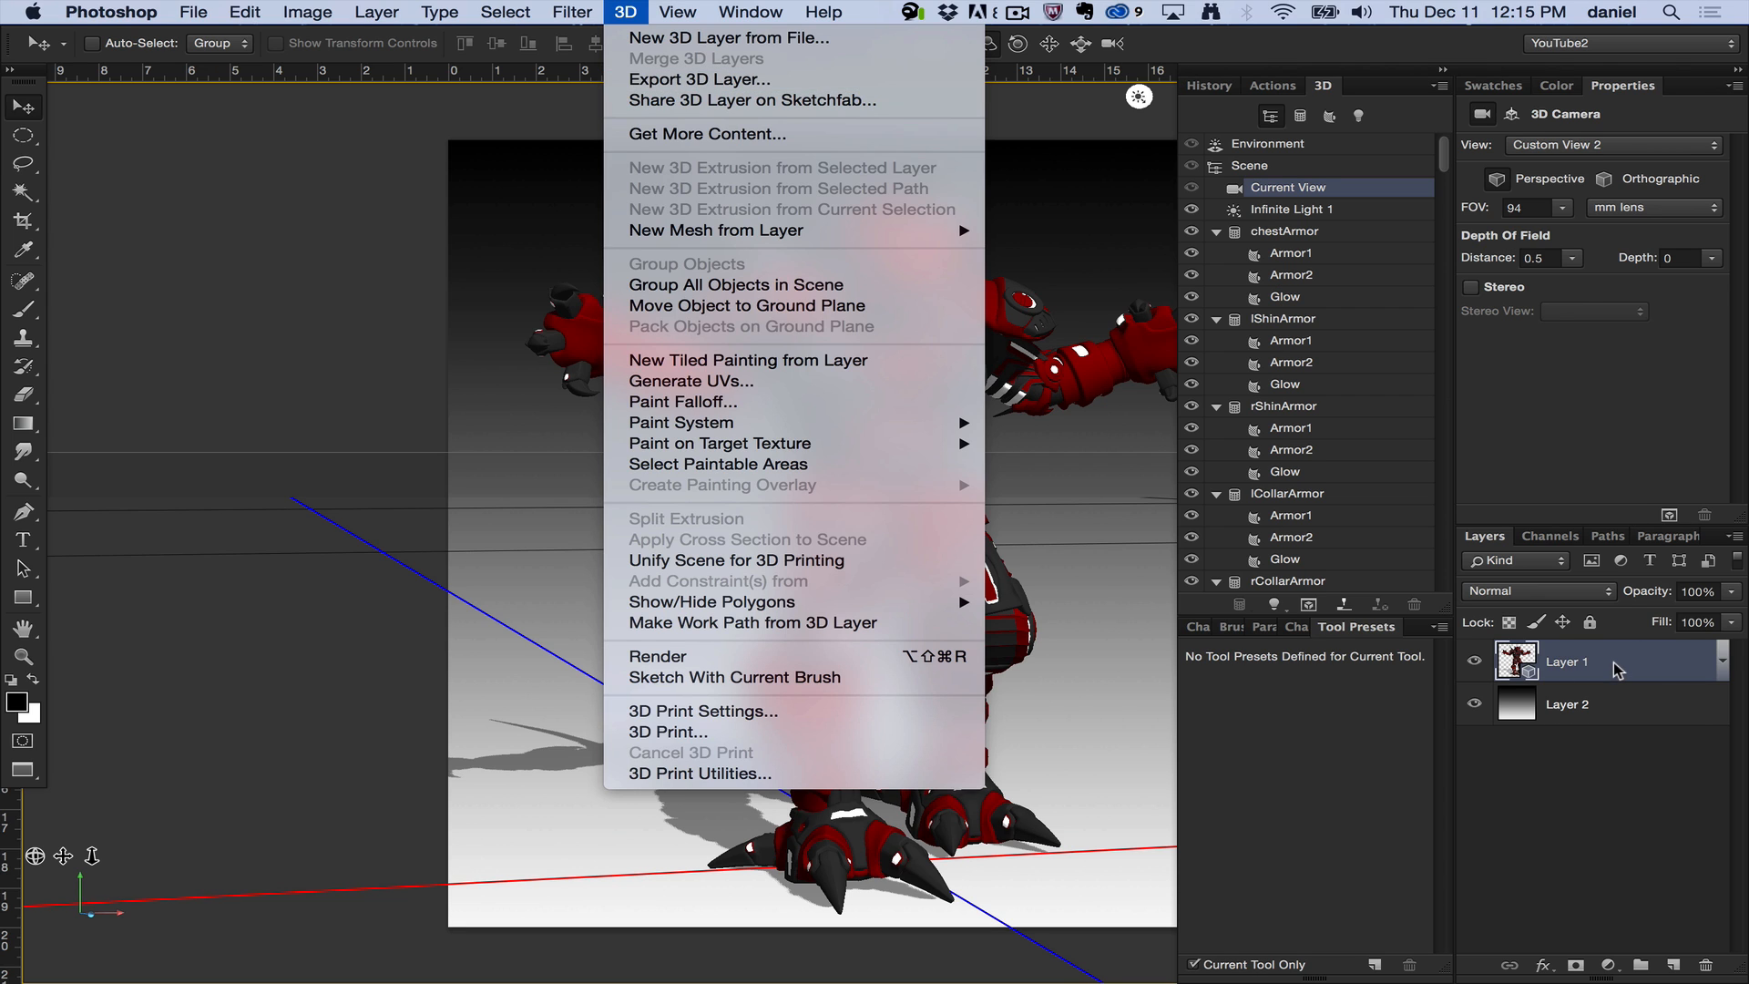
Check the 3D commands for the gradient background layer, then reselect the 3D robot layer
click(1567, 703)
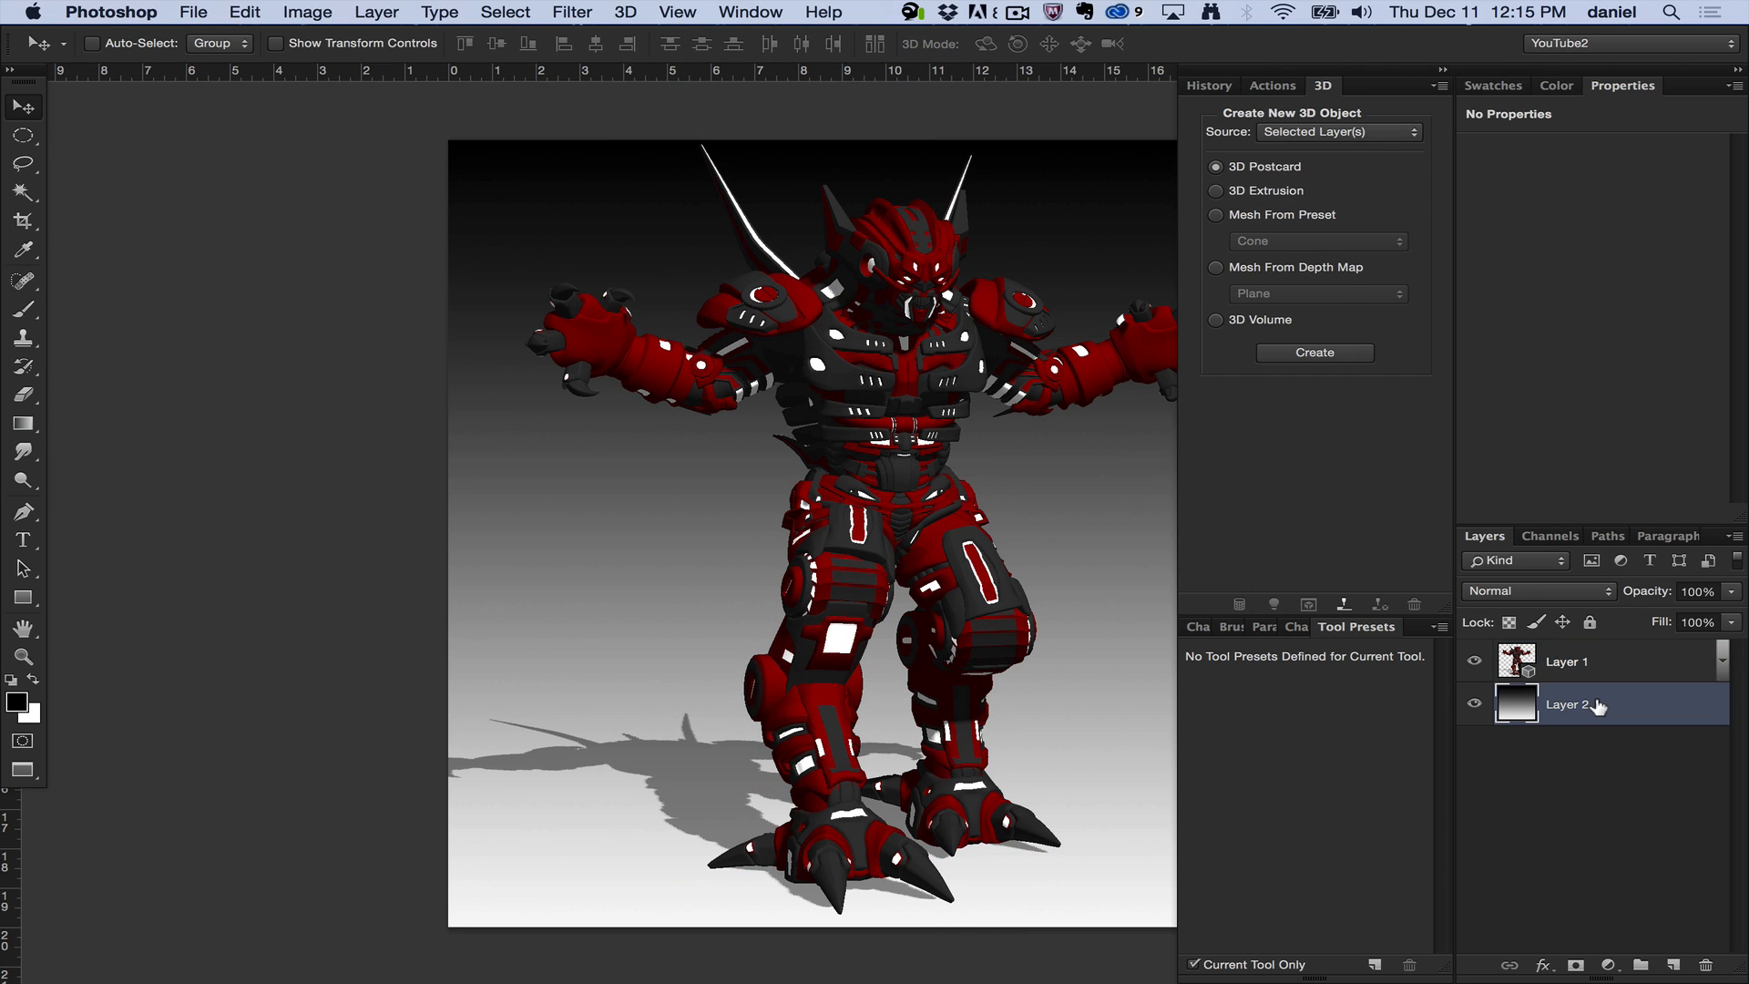
click(625, 13)
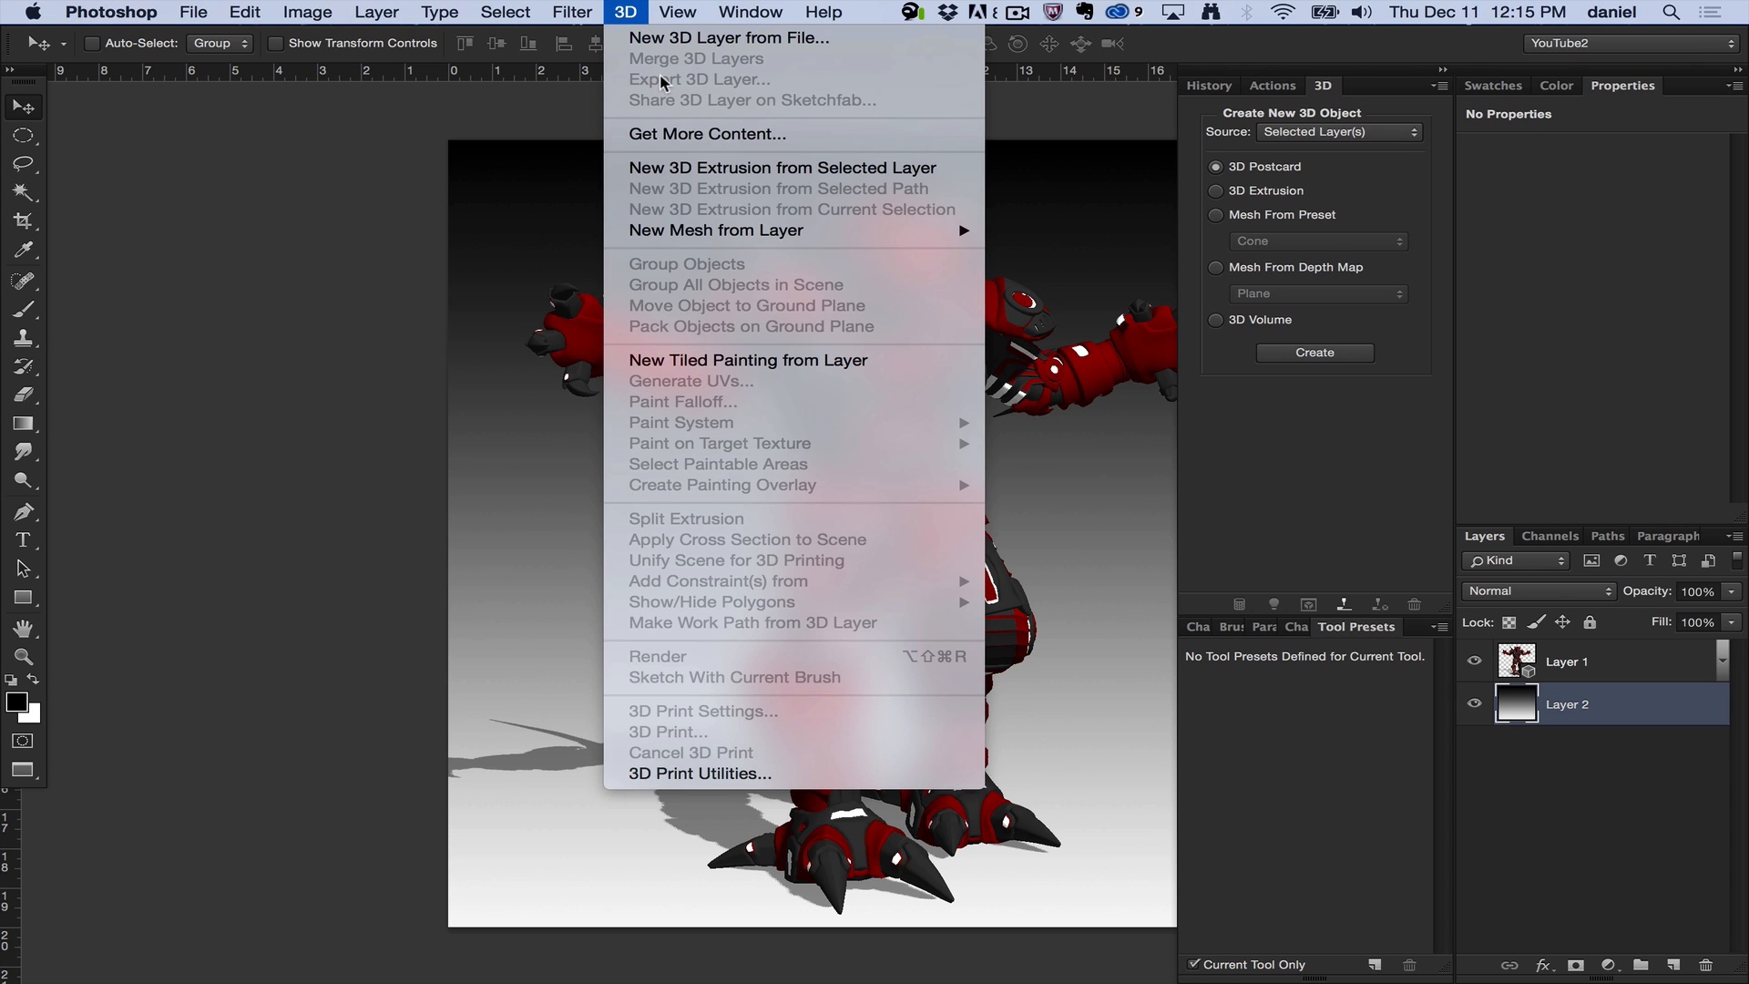
mouse_move(747, 133)
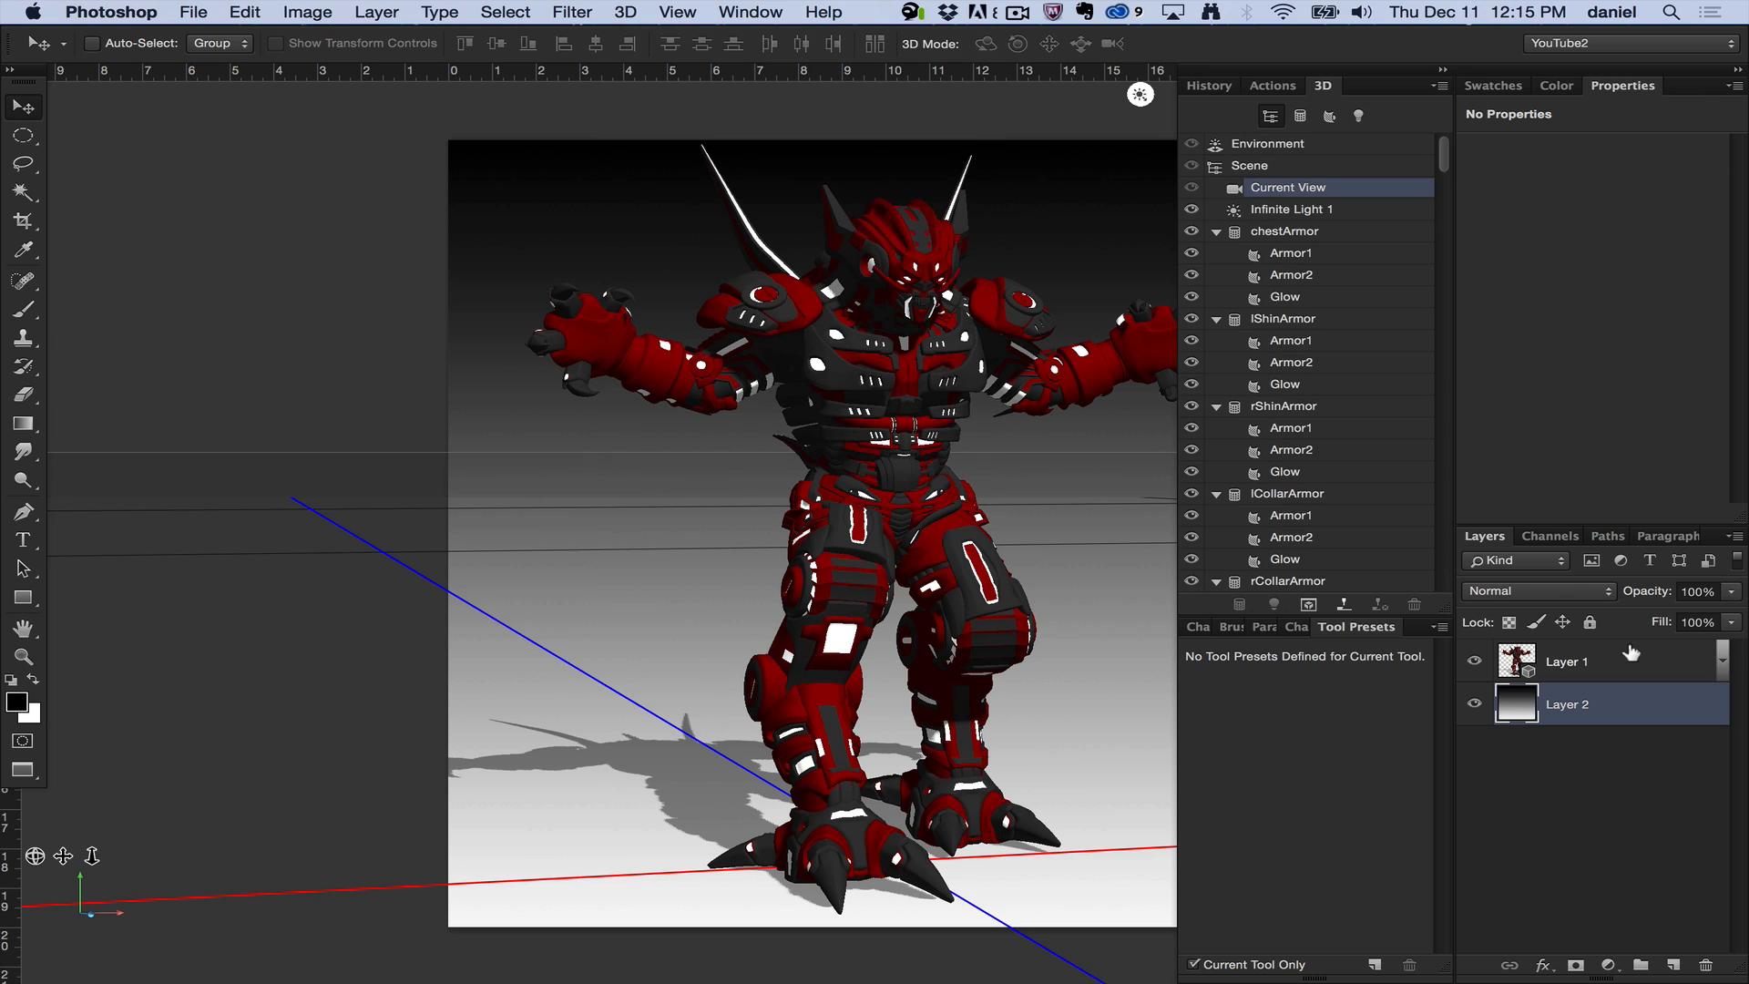
click(625, 12)
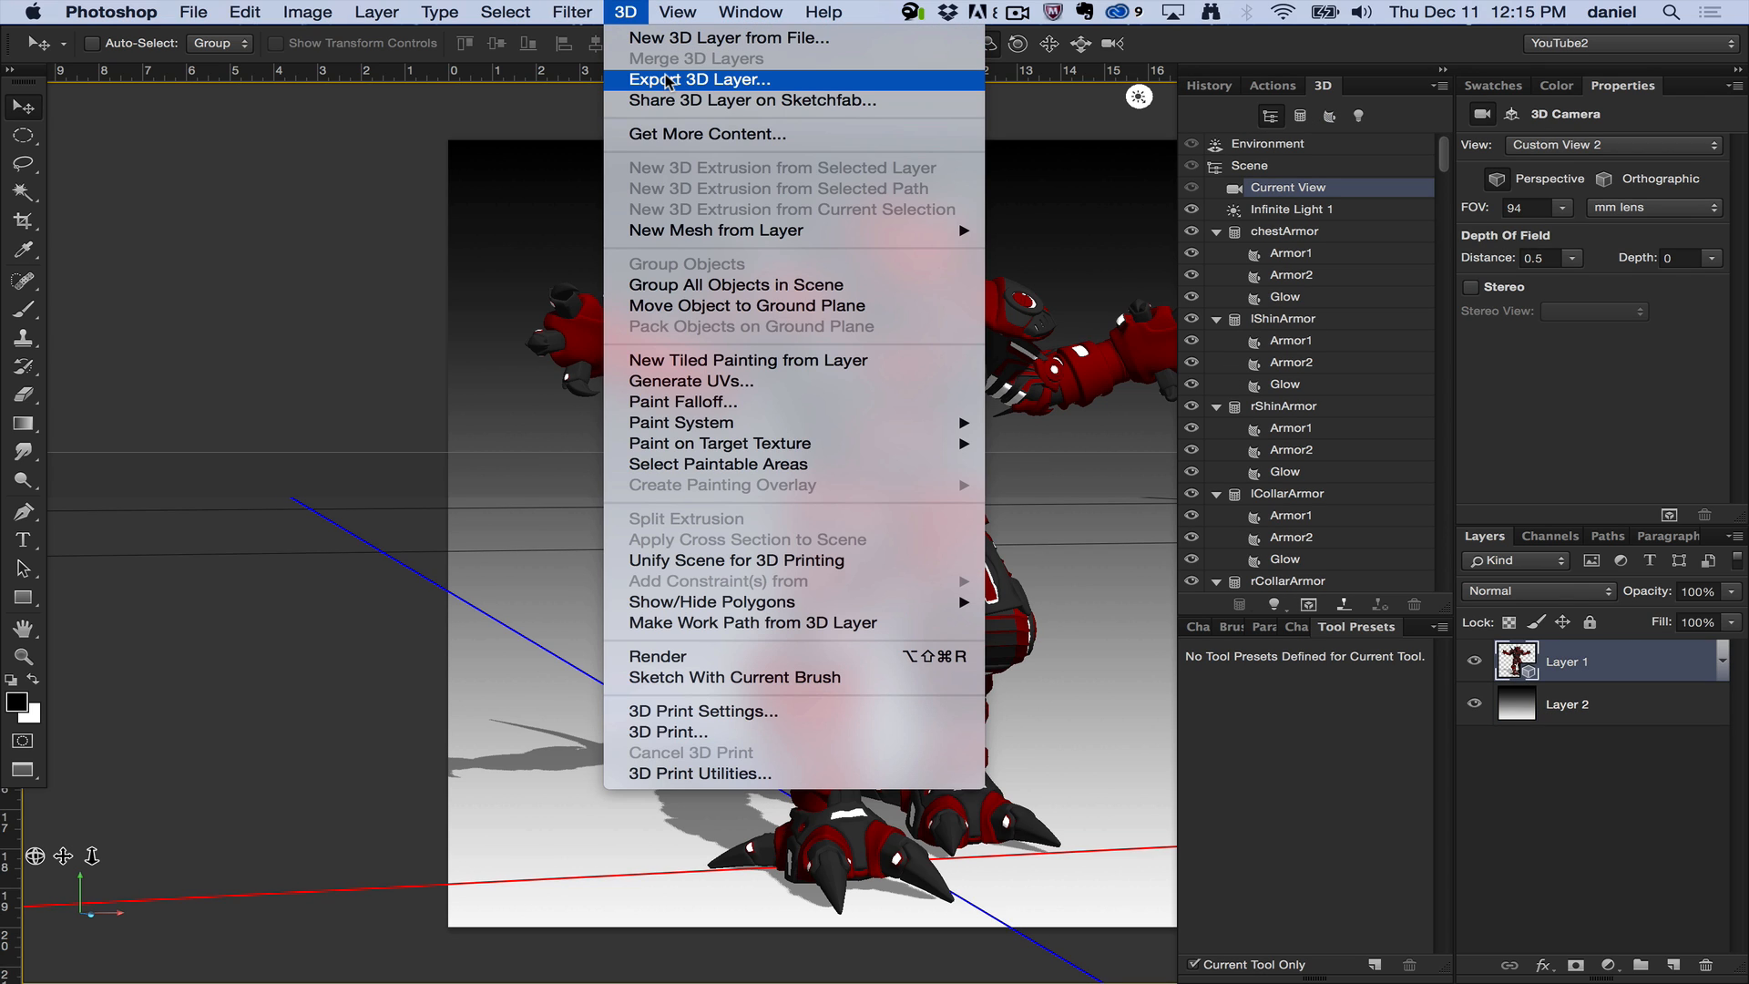
Start Export 3D Layer and choose the Export folder for Beo-Ripper.dae
click(700, 78)
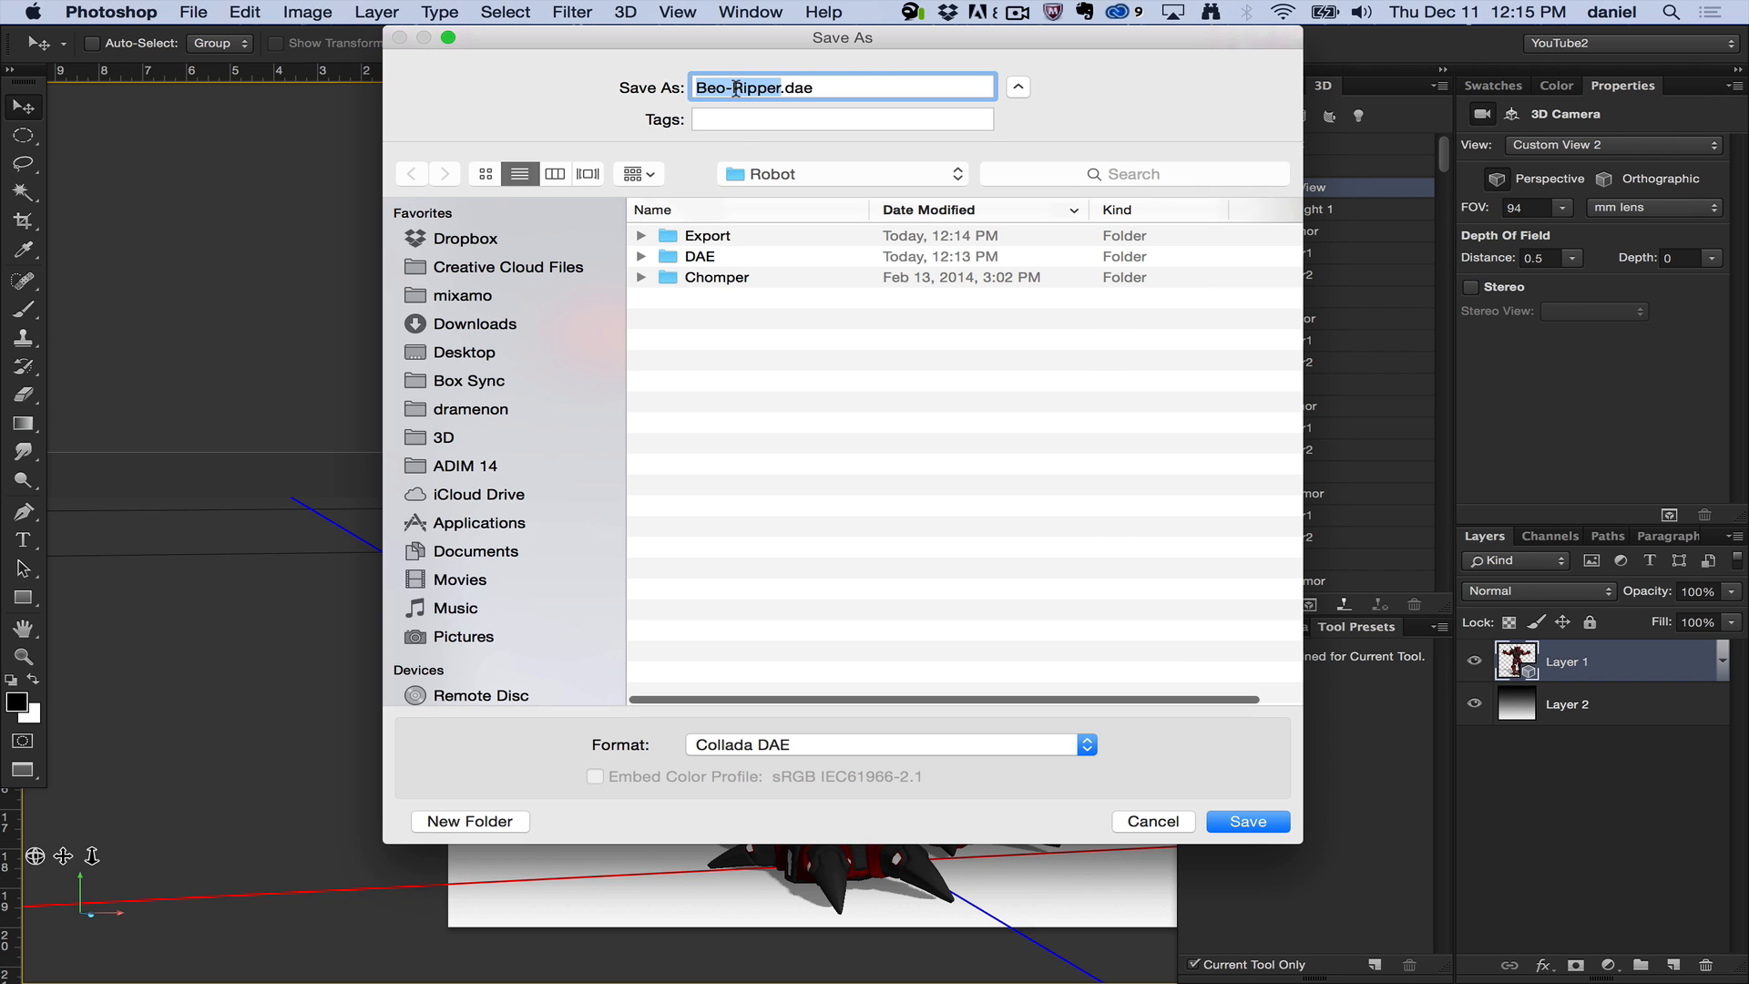
double_click(707, 235)
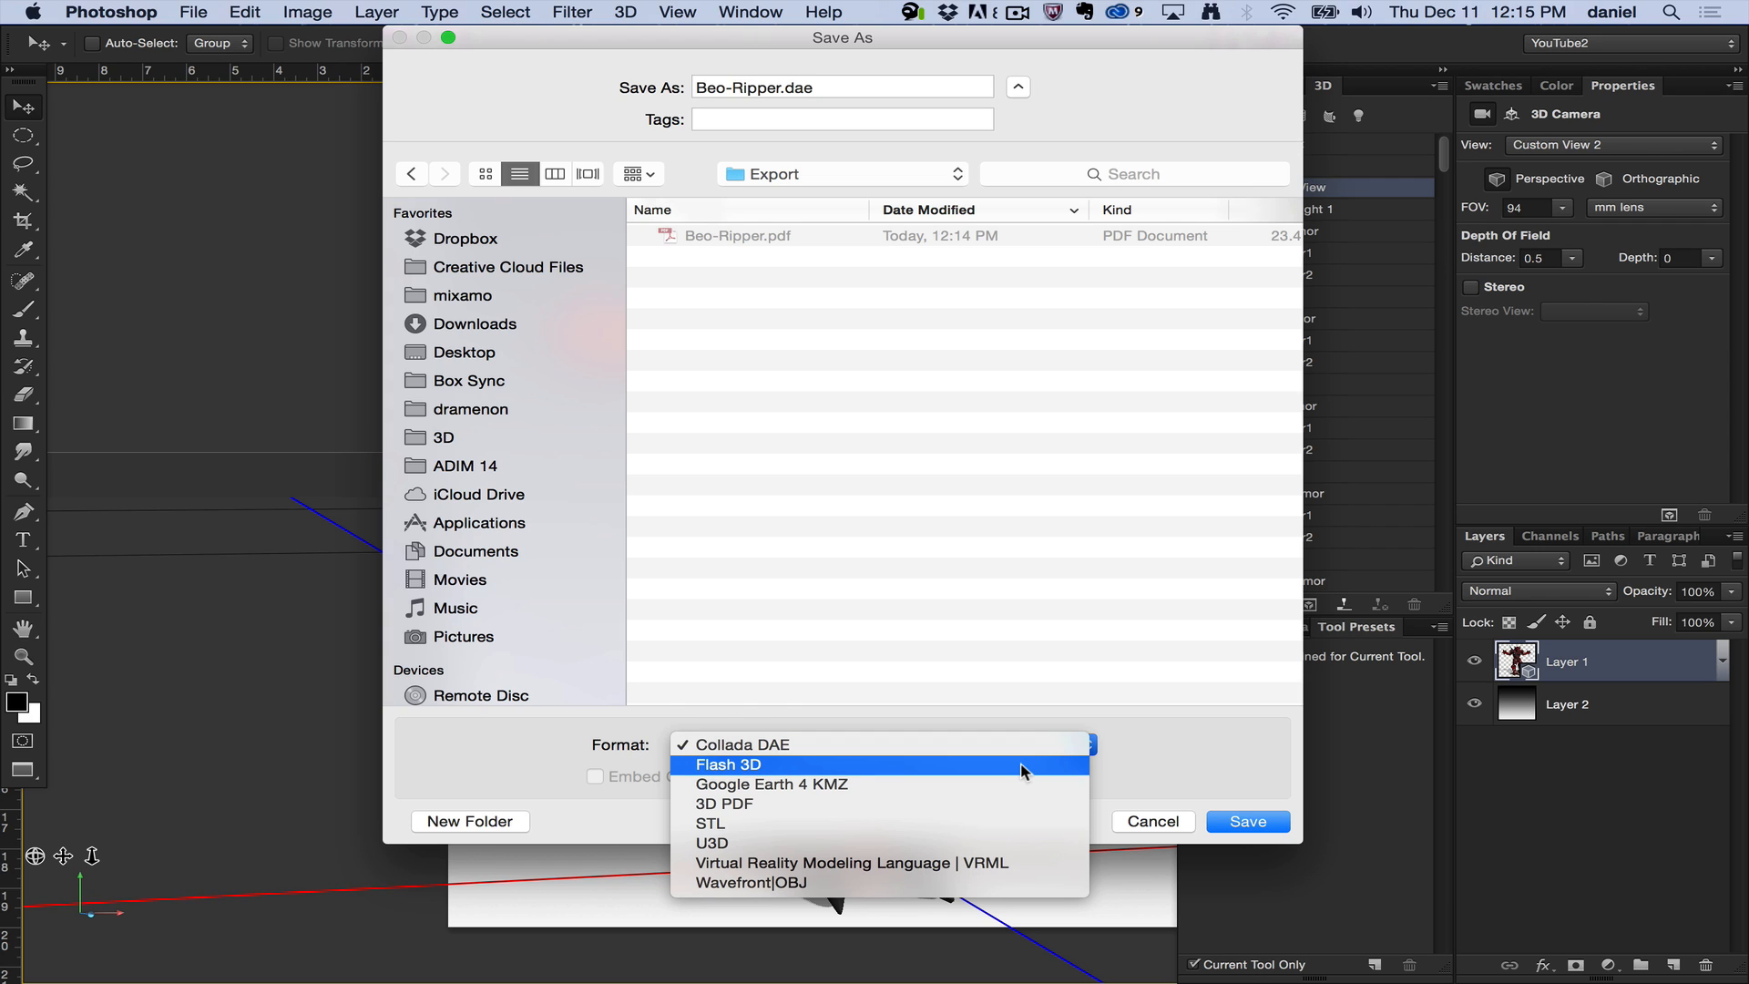
mouse_move(902, 778)
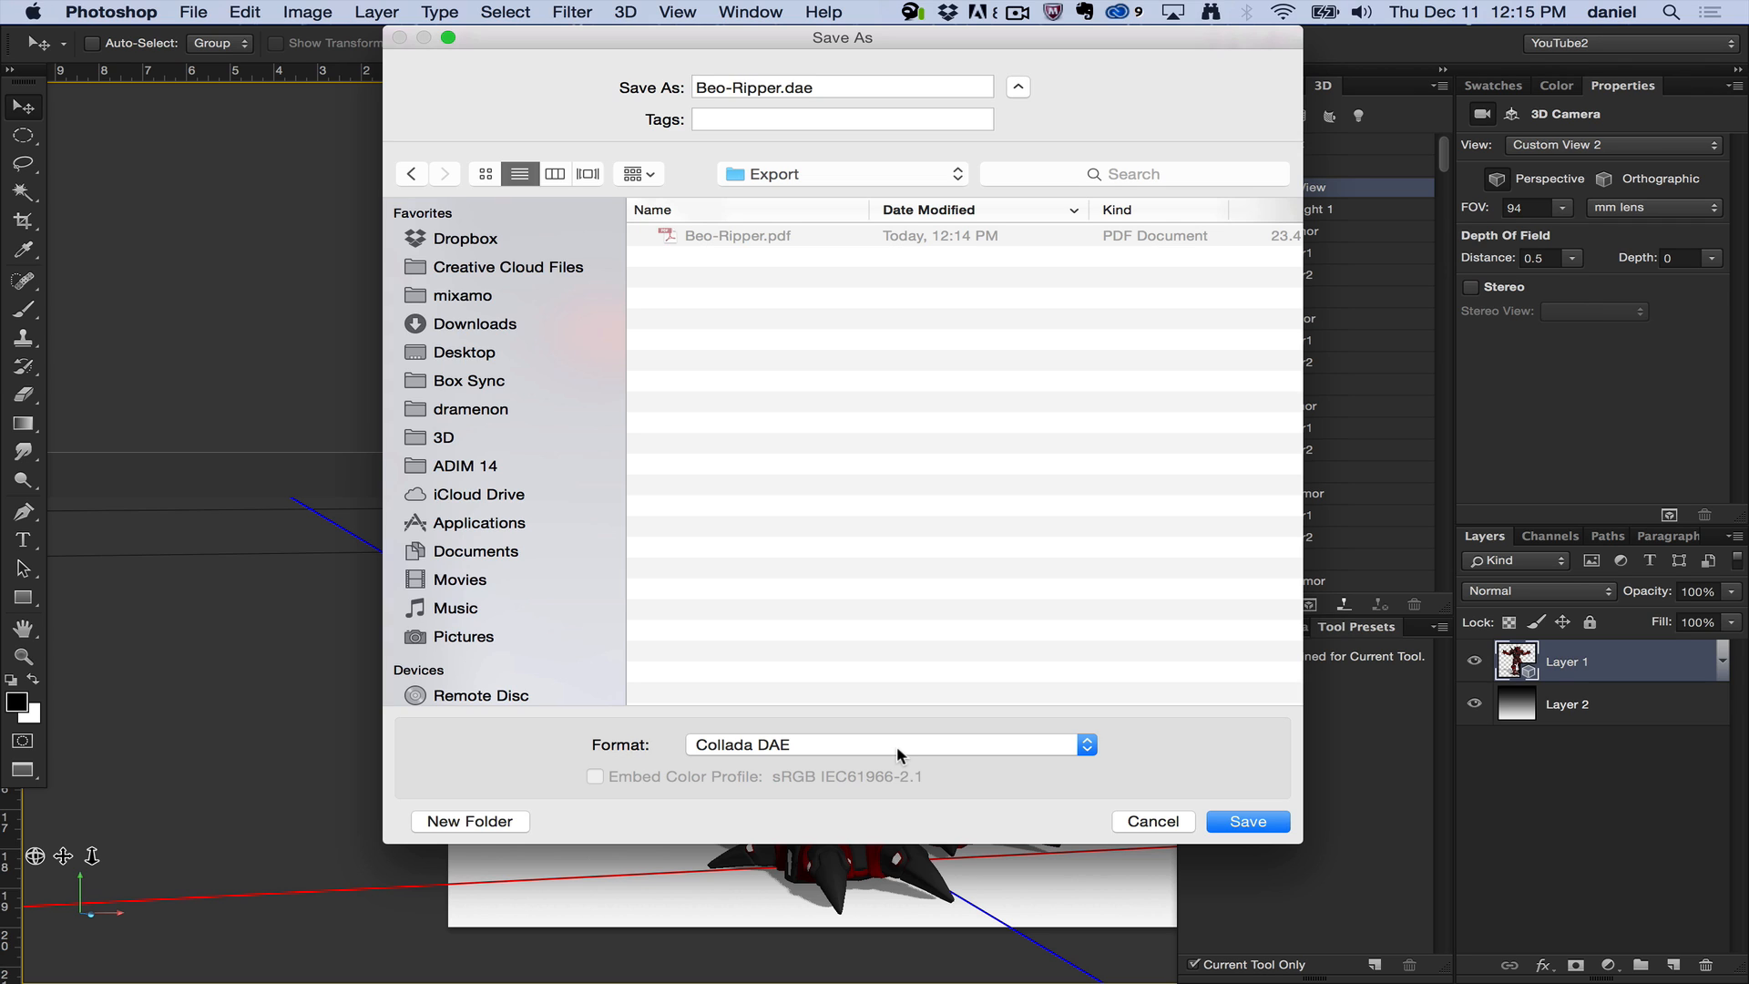
Review the available 3D export formats, keeping Collada DAE selected
click(889, 744)
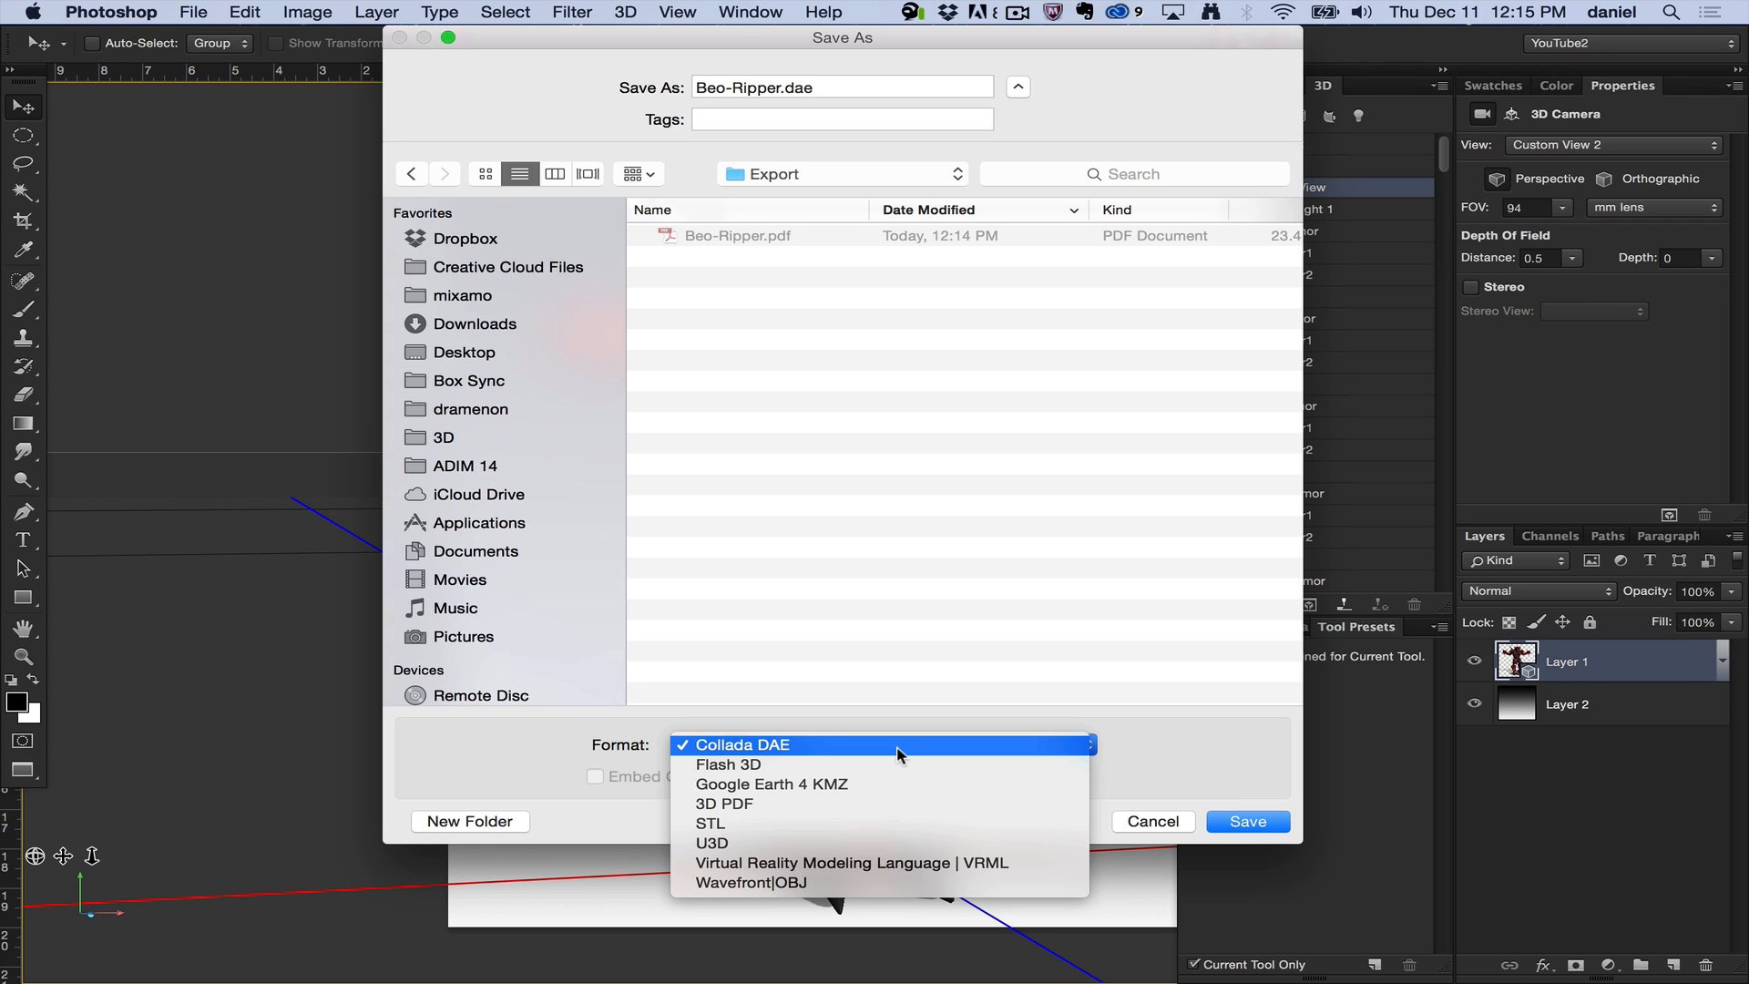
mouse_move(844, 783)
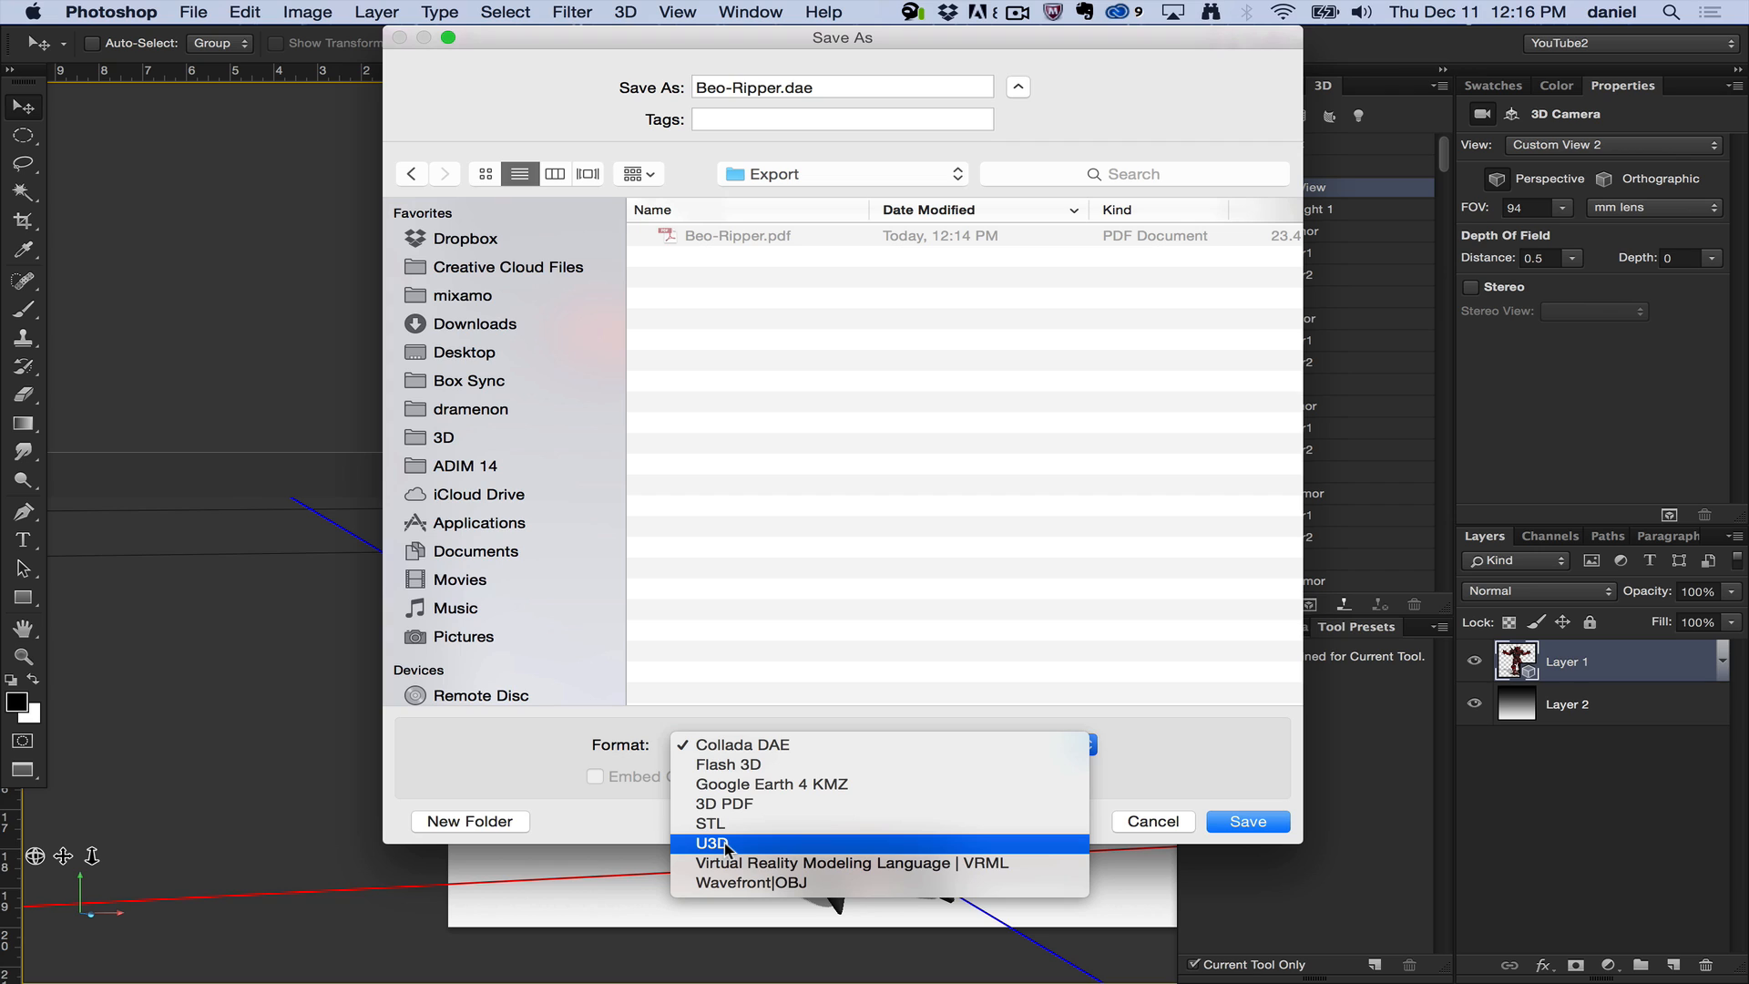
mouse_move(752, 856)
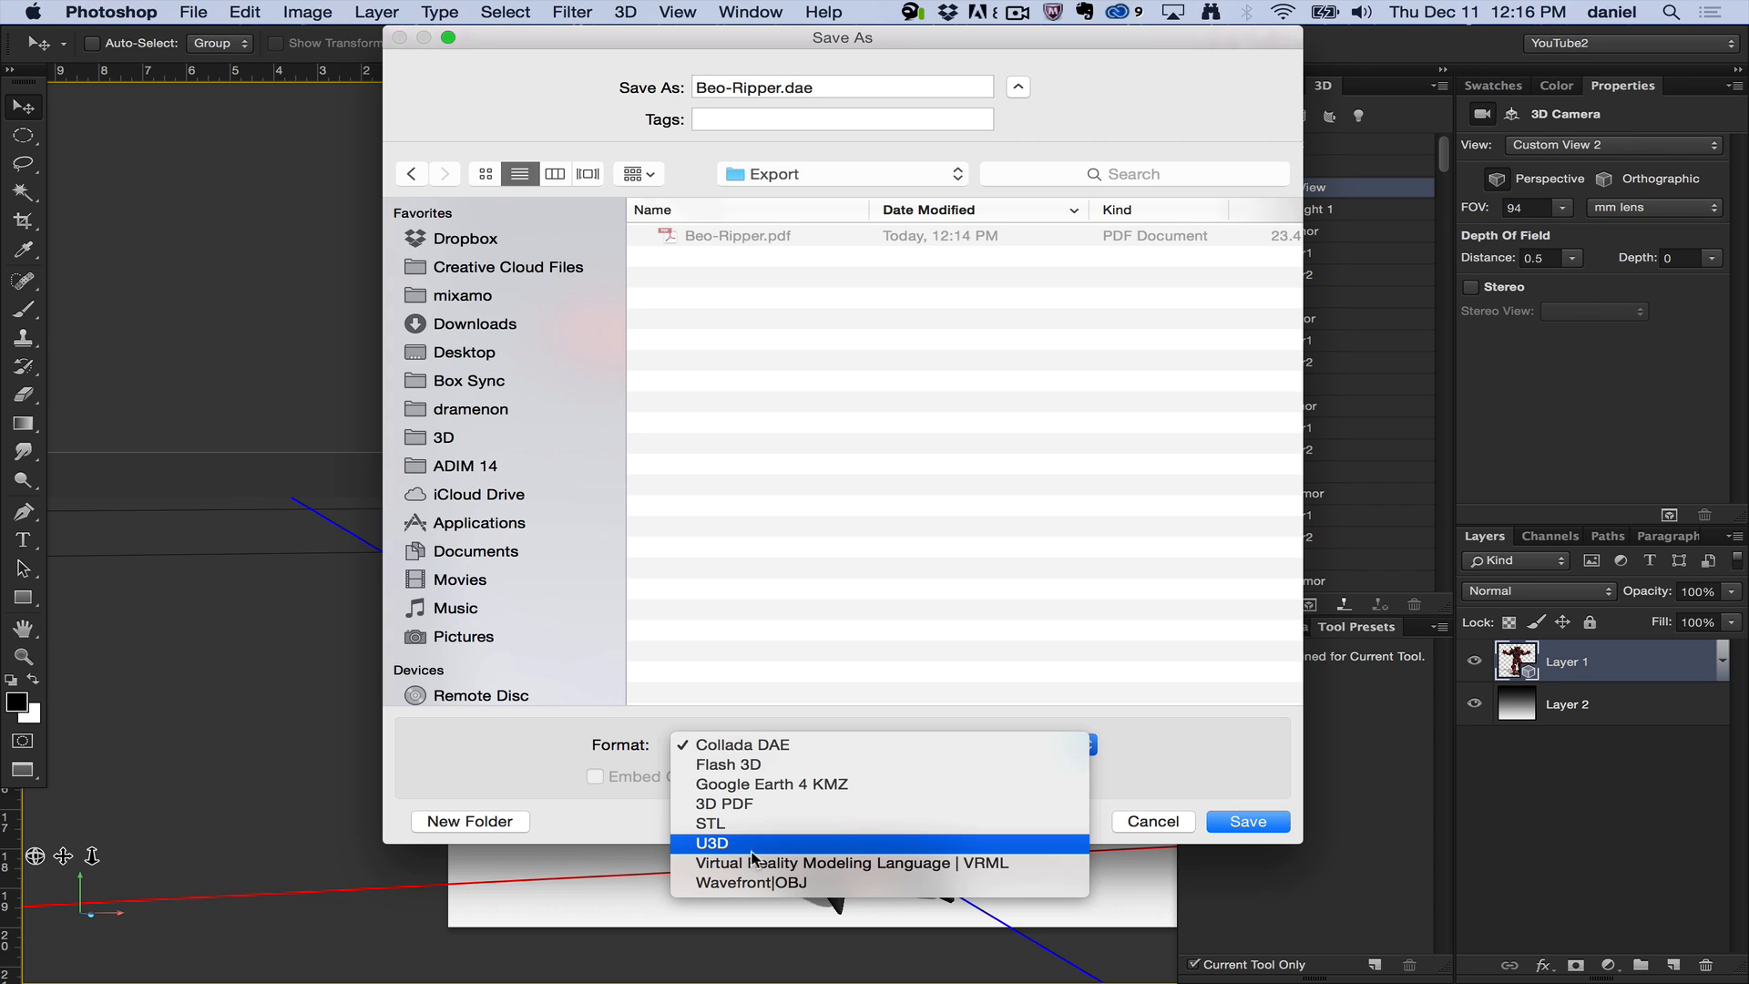
mouse_move(769, 862)
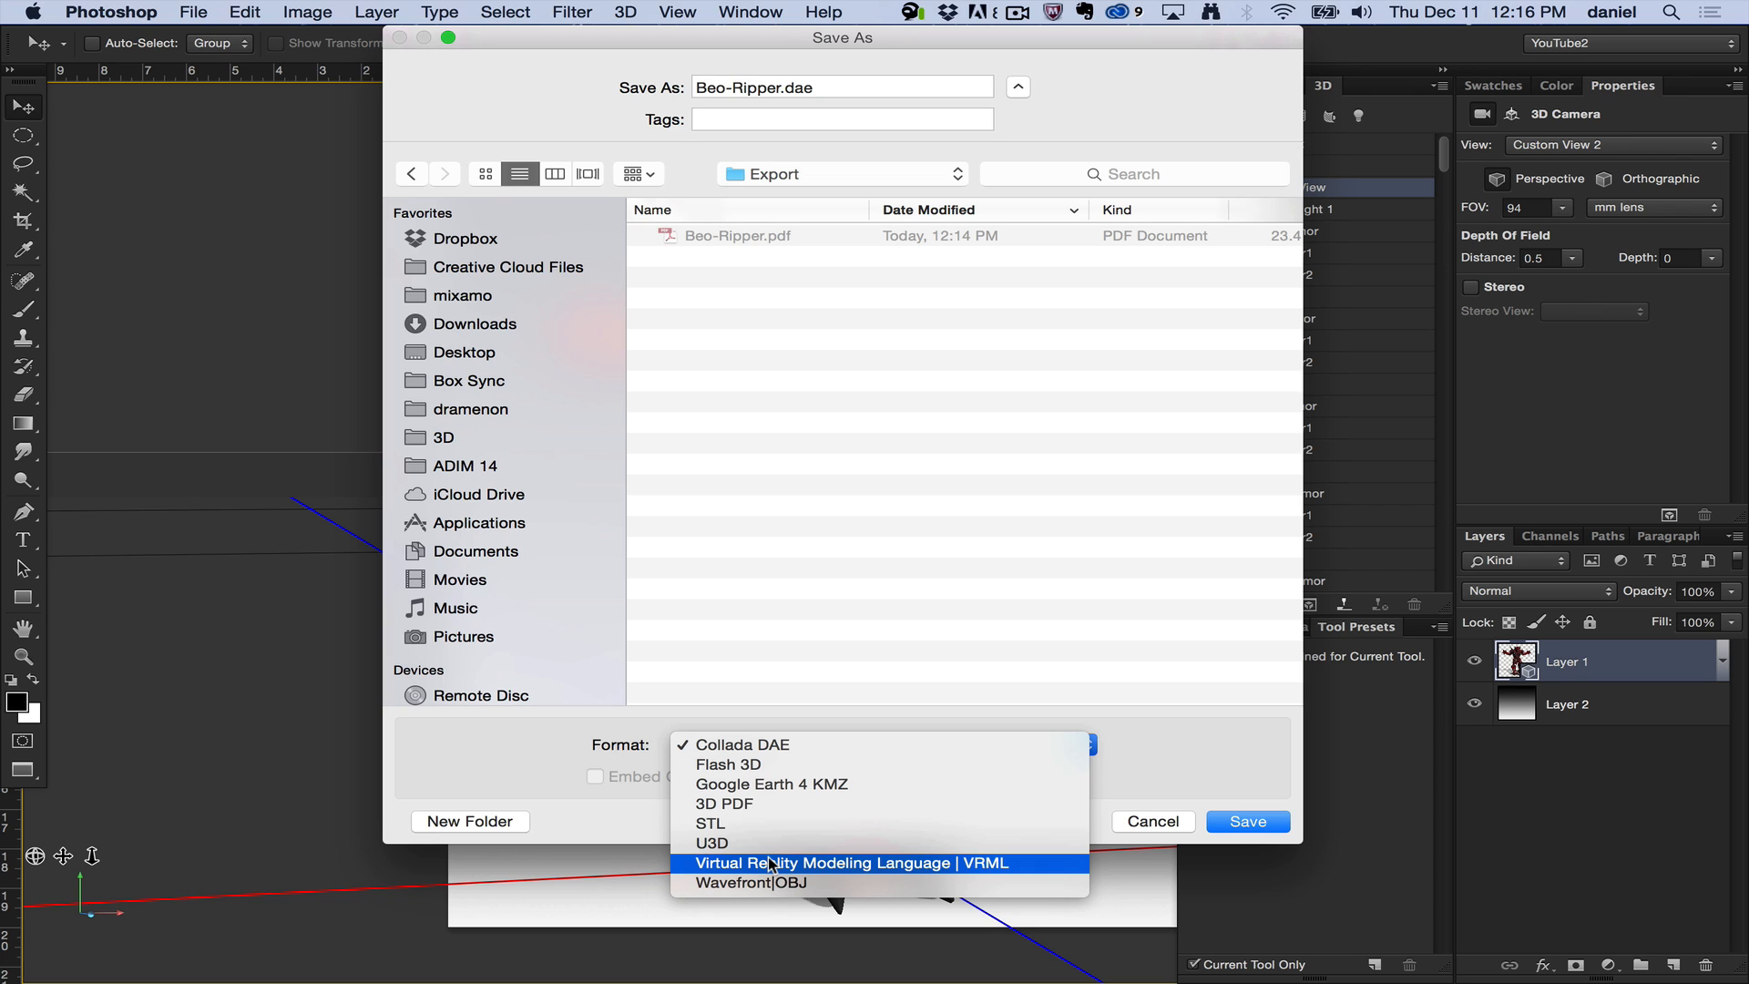
mouse_move(747, 882)
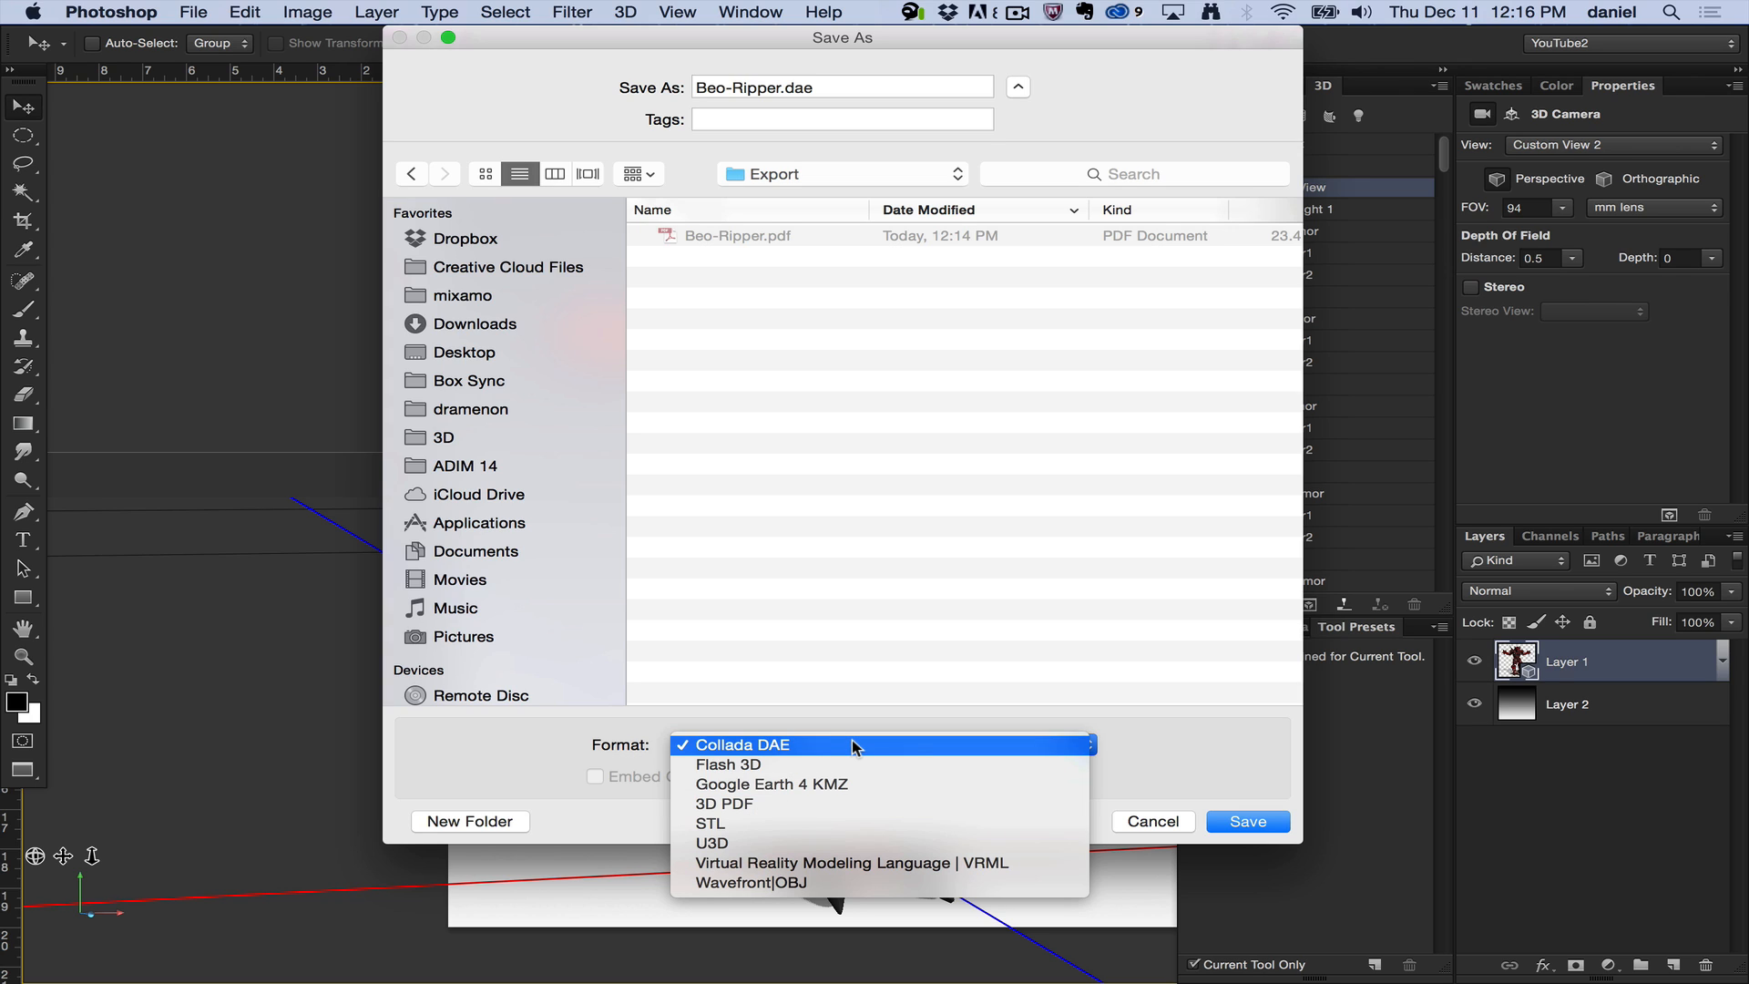
mouse_move(727, 764)
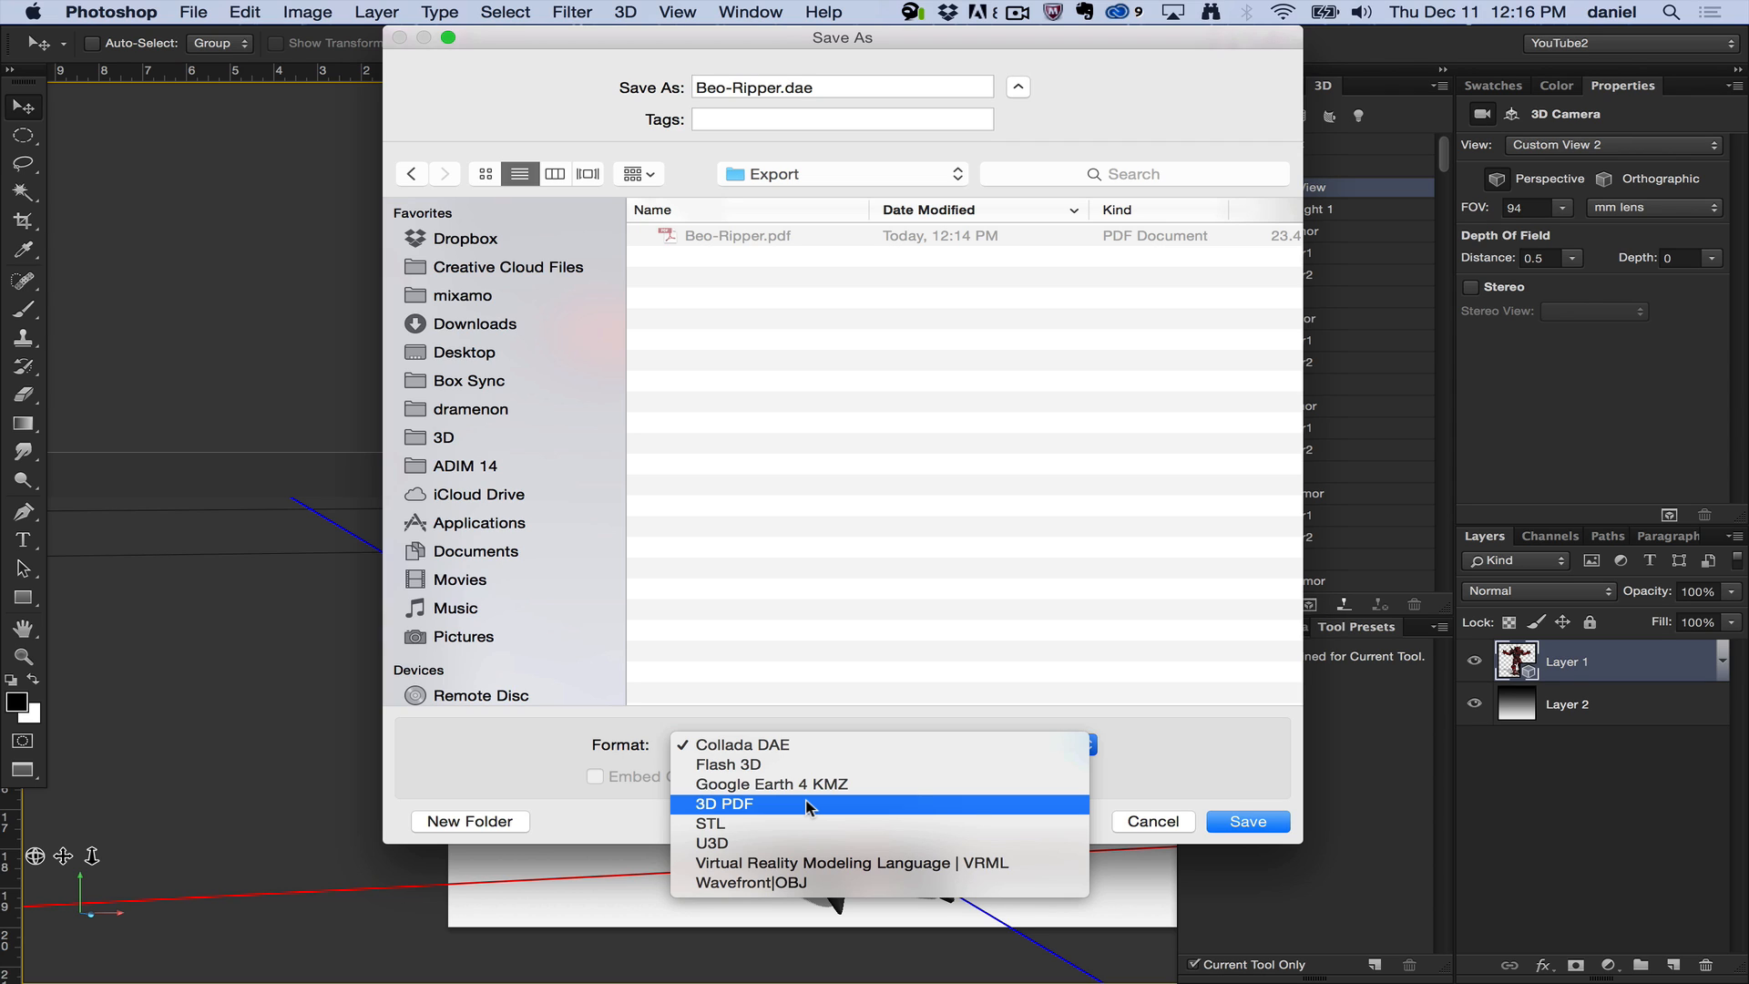
mouse_move(804, 827)
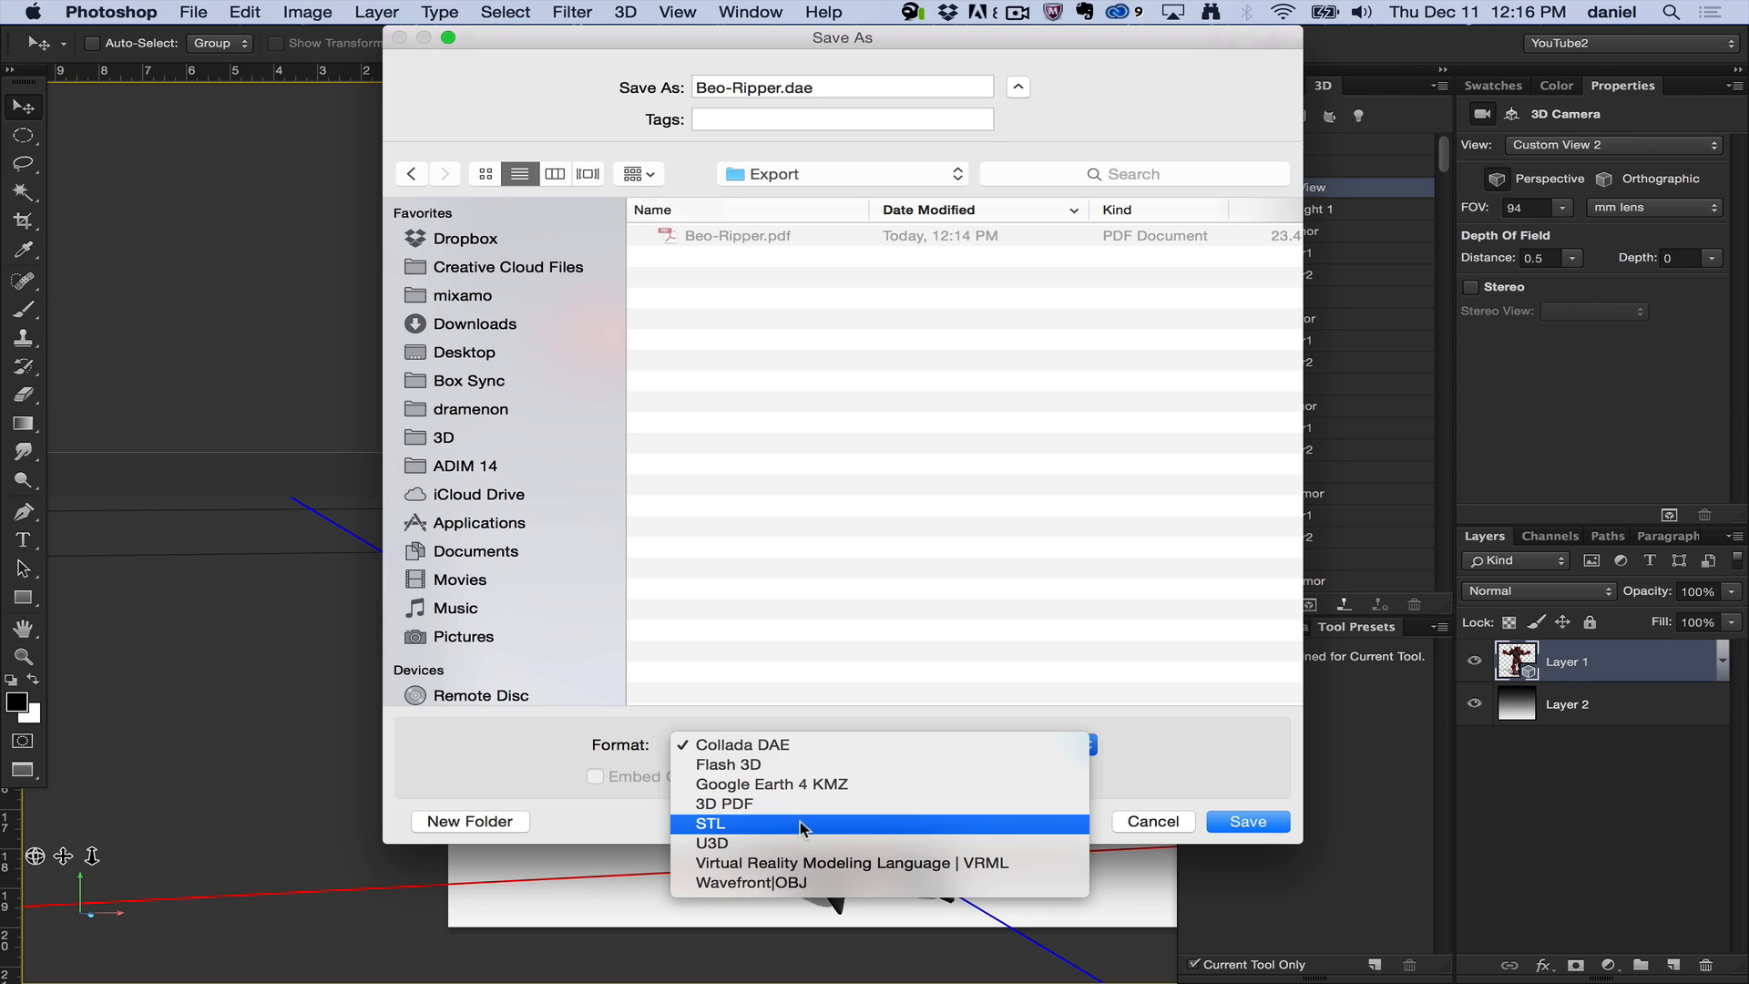
mouse_move(793, 881)
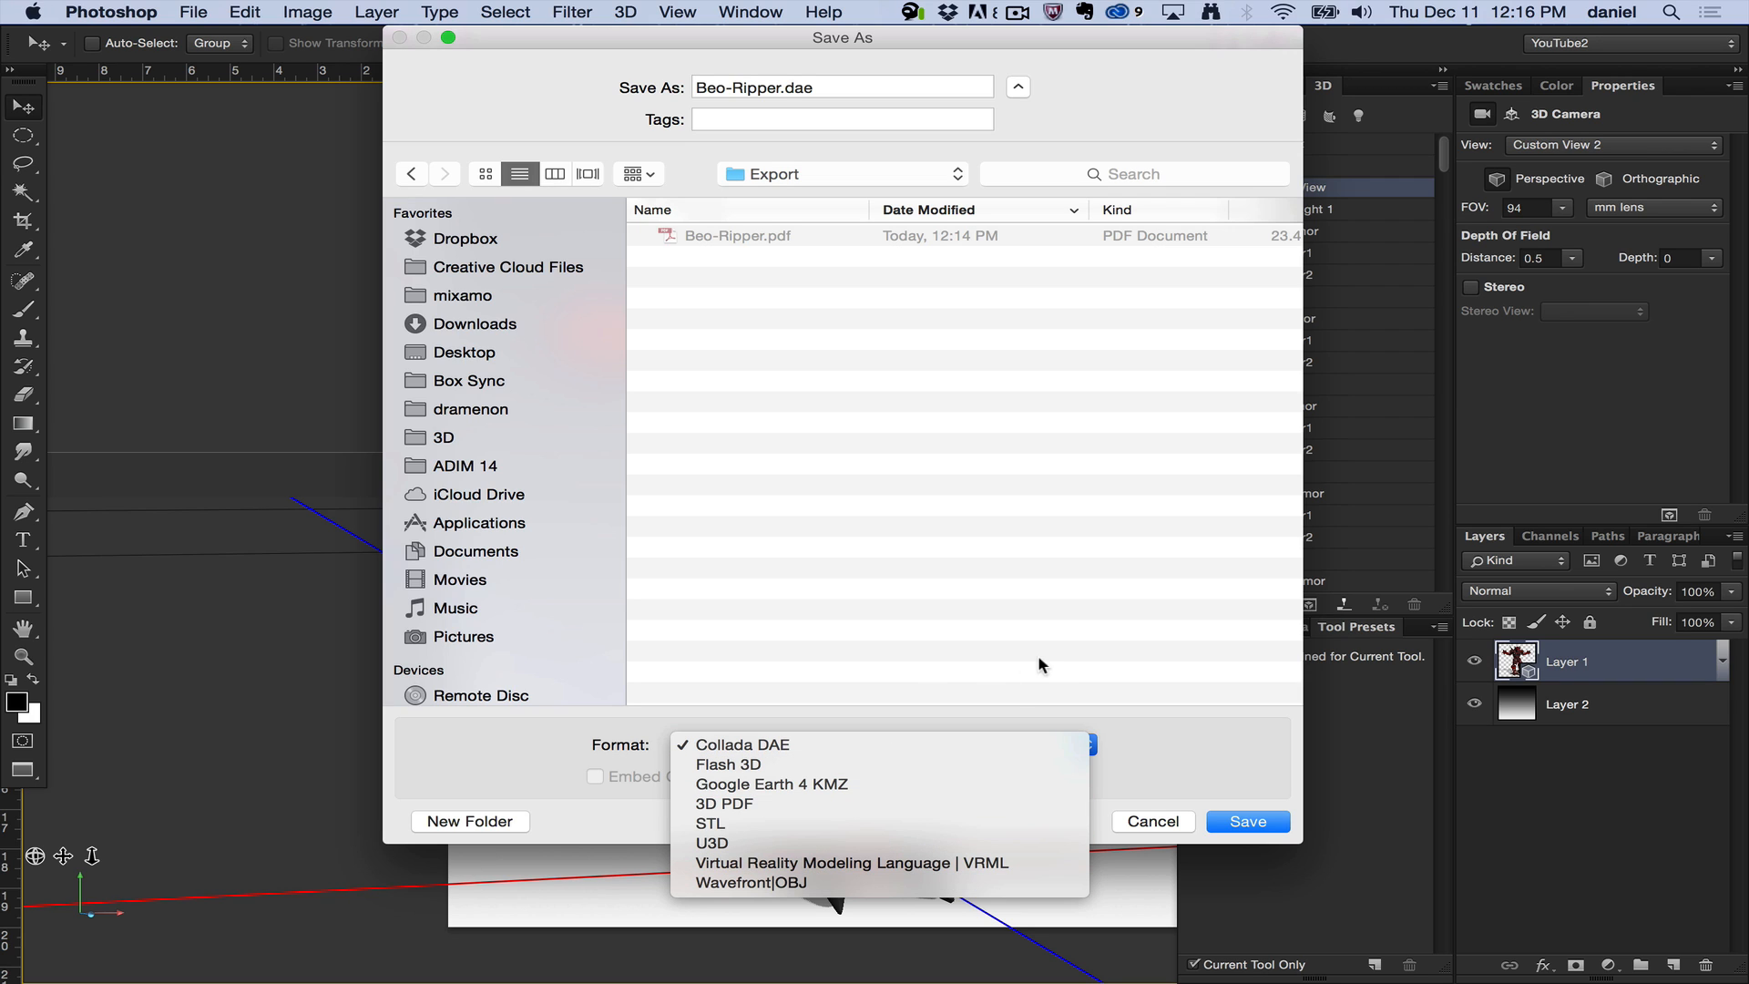
Save Beo-Ripper.dae as Collada DAE with Texture Format set to Photoshop
click(1247, 822)
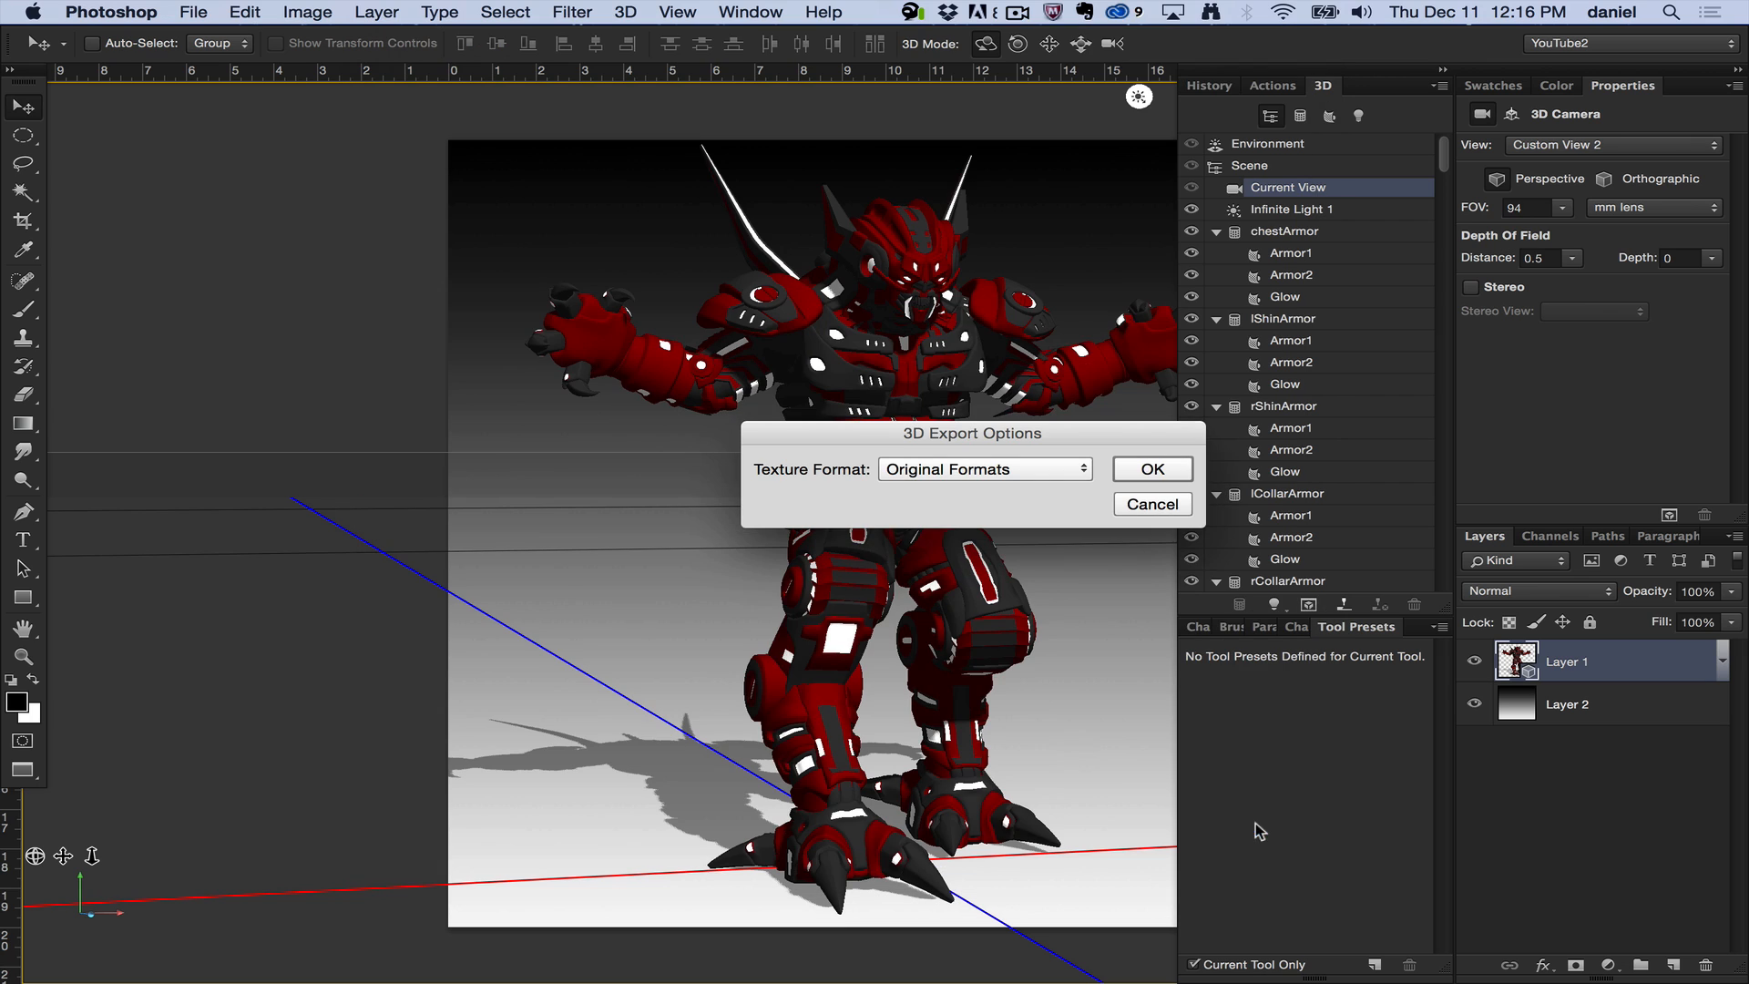
click(982, 468)
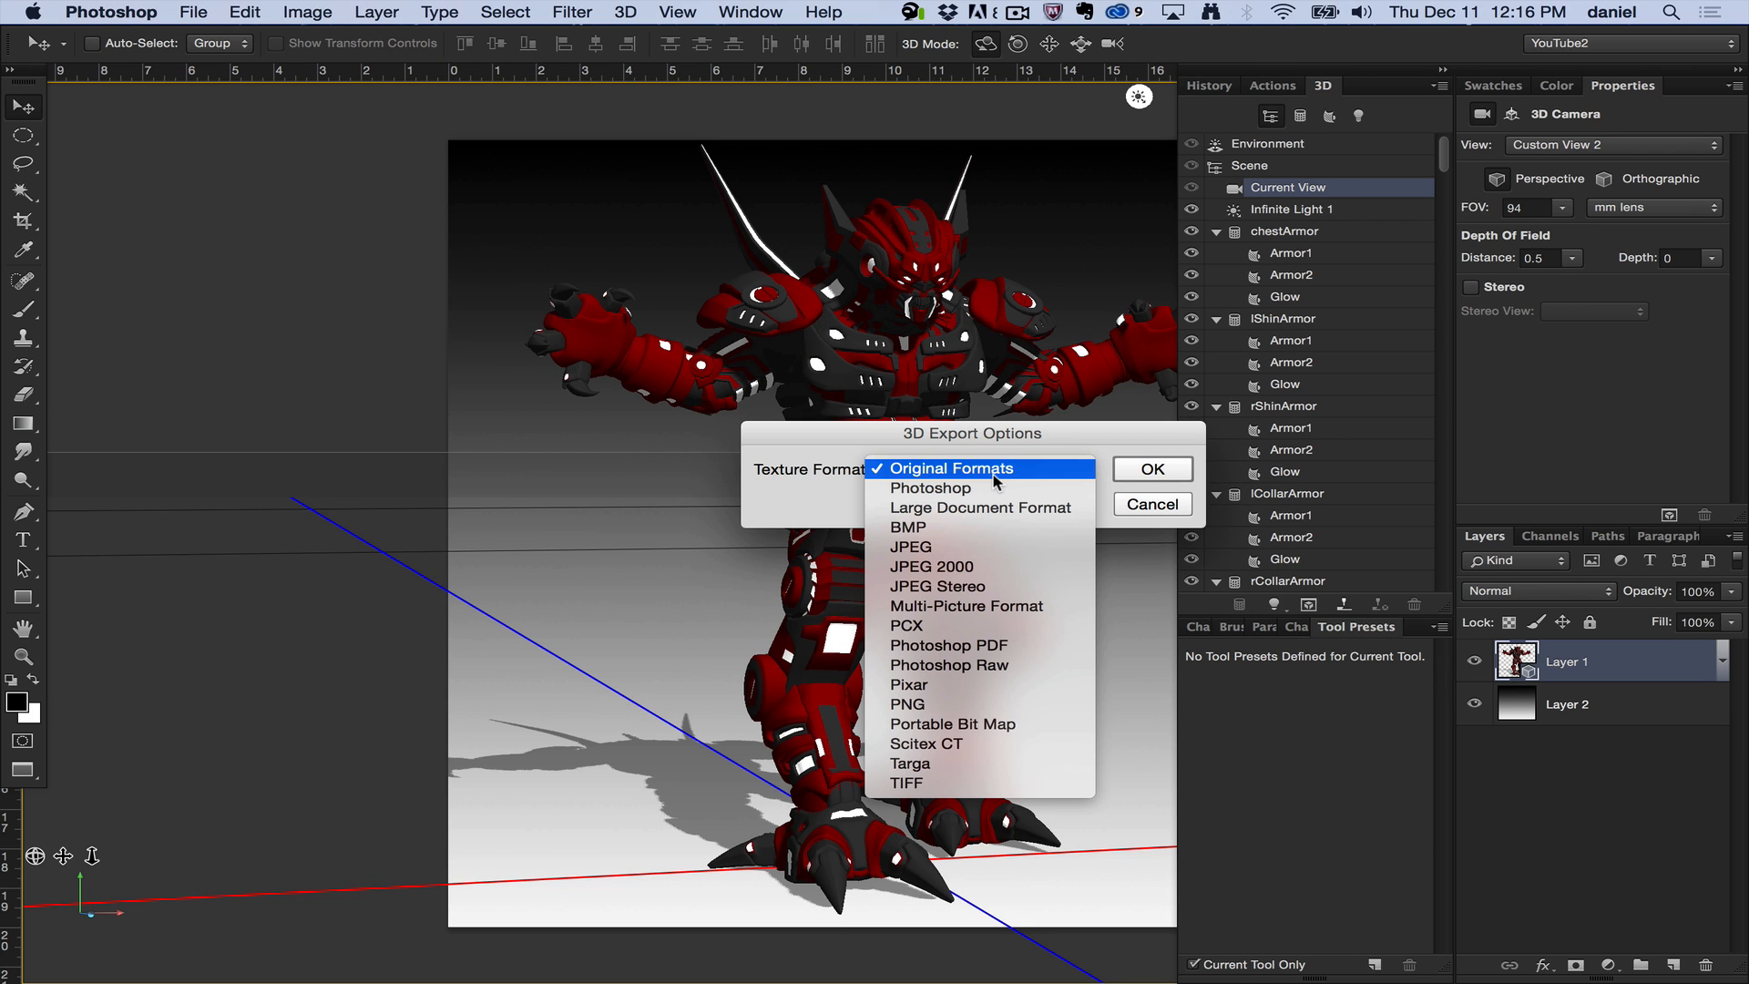
mouse_move(930, 488)
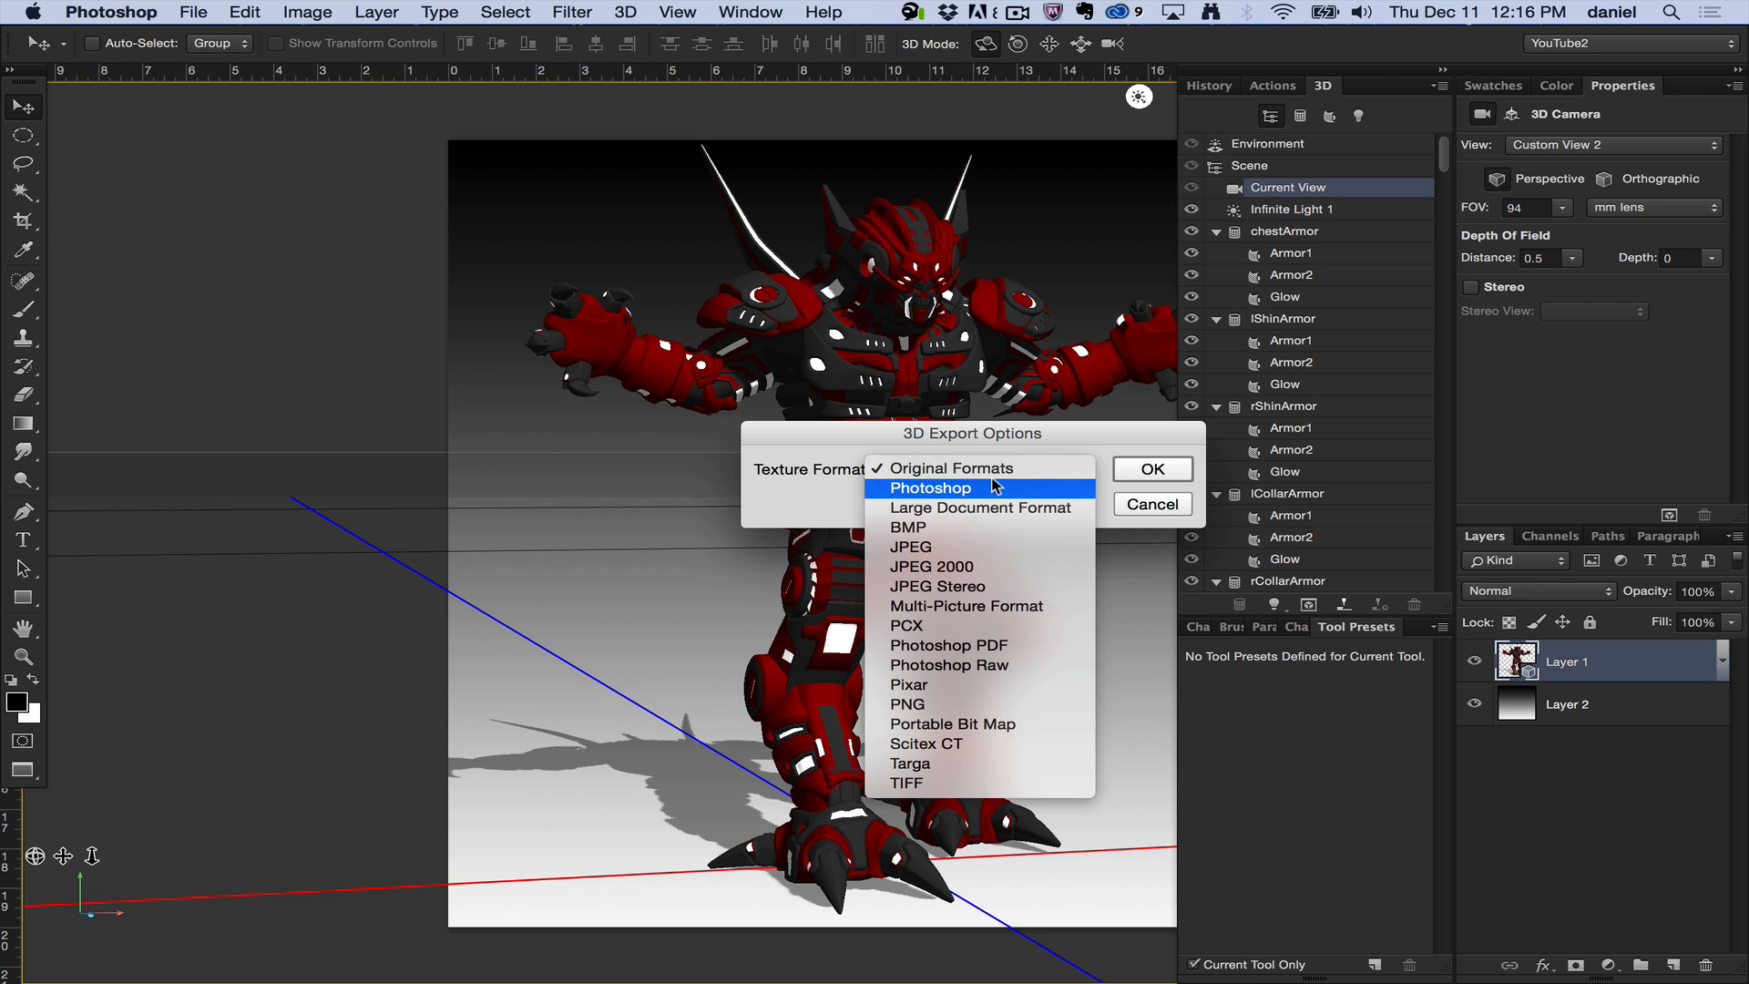
click(929, 488)
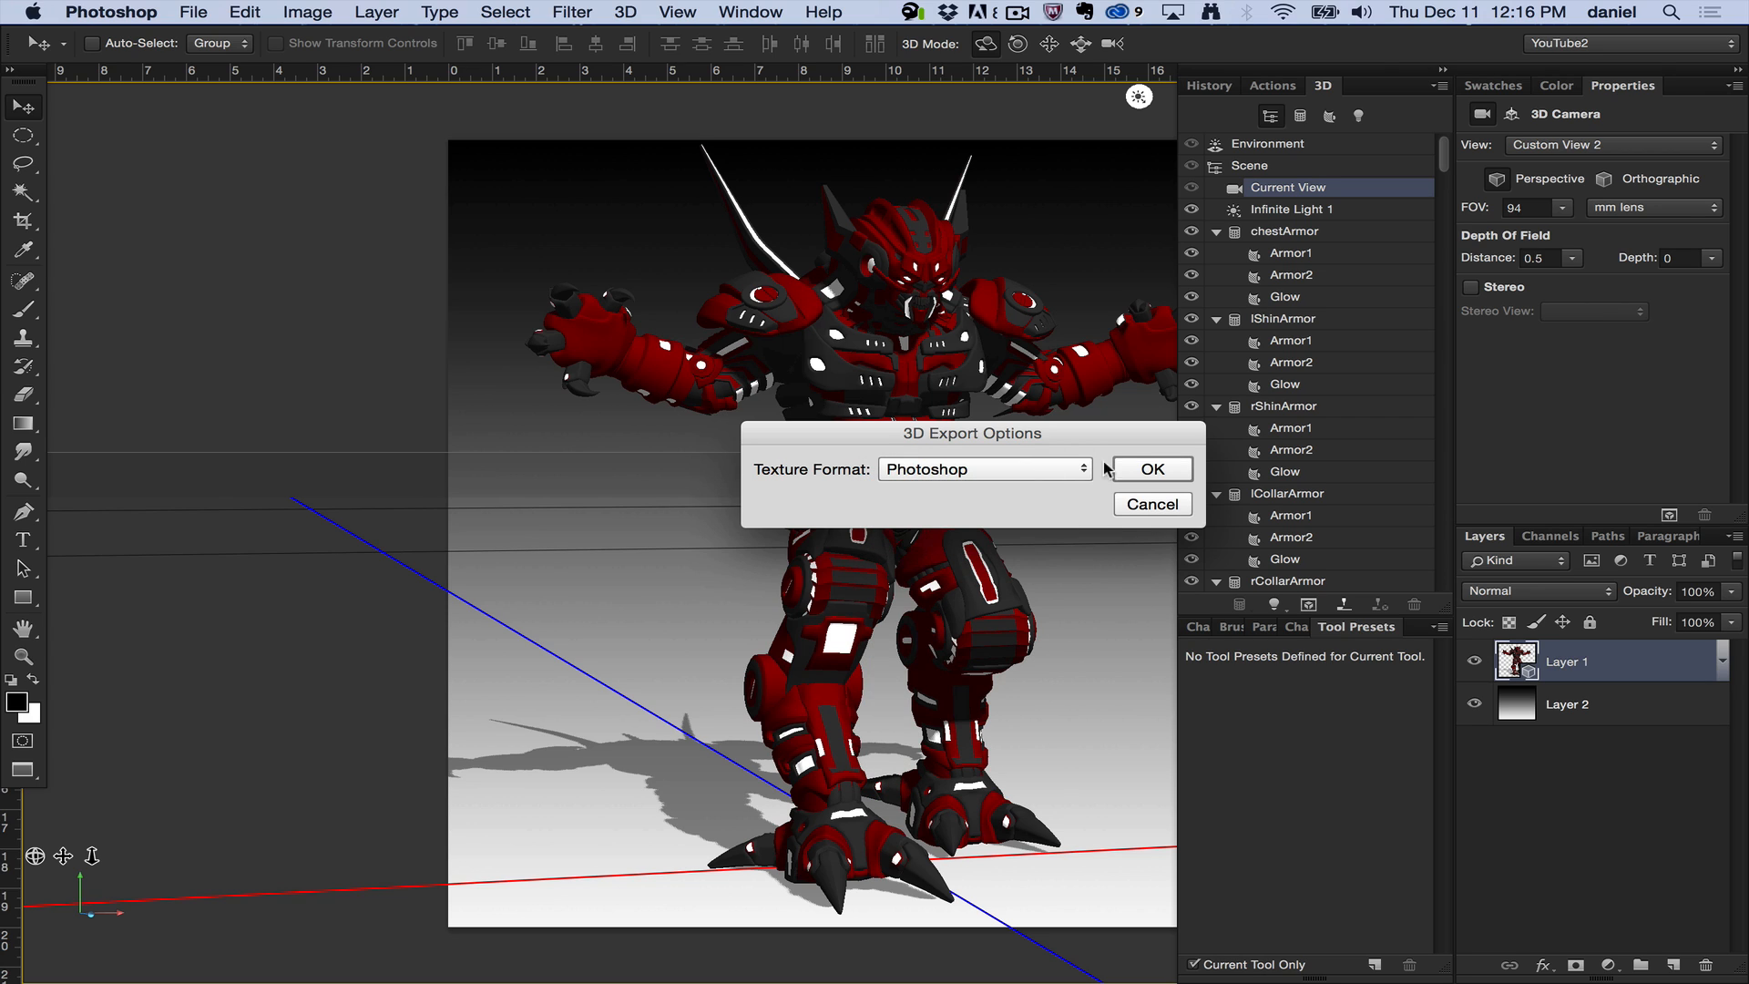
click(1152, 468)
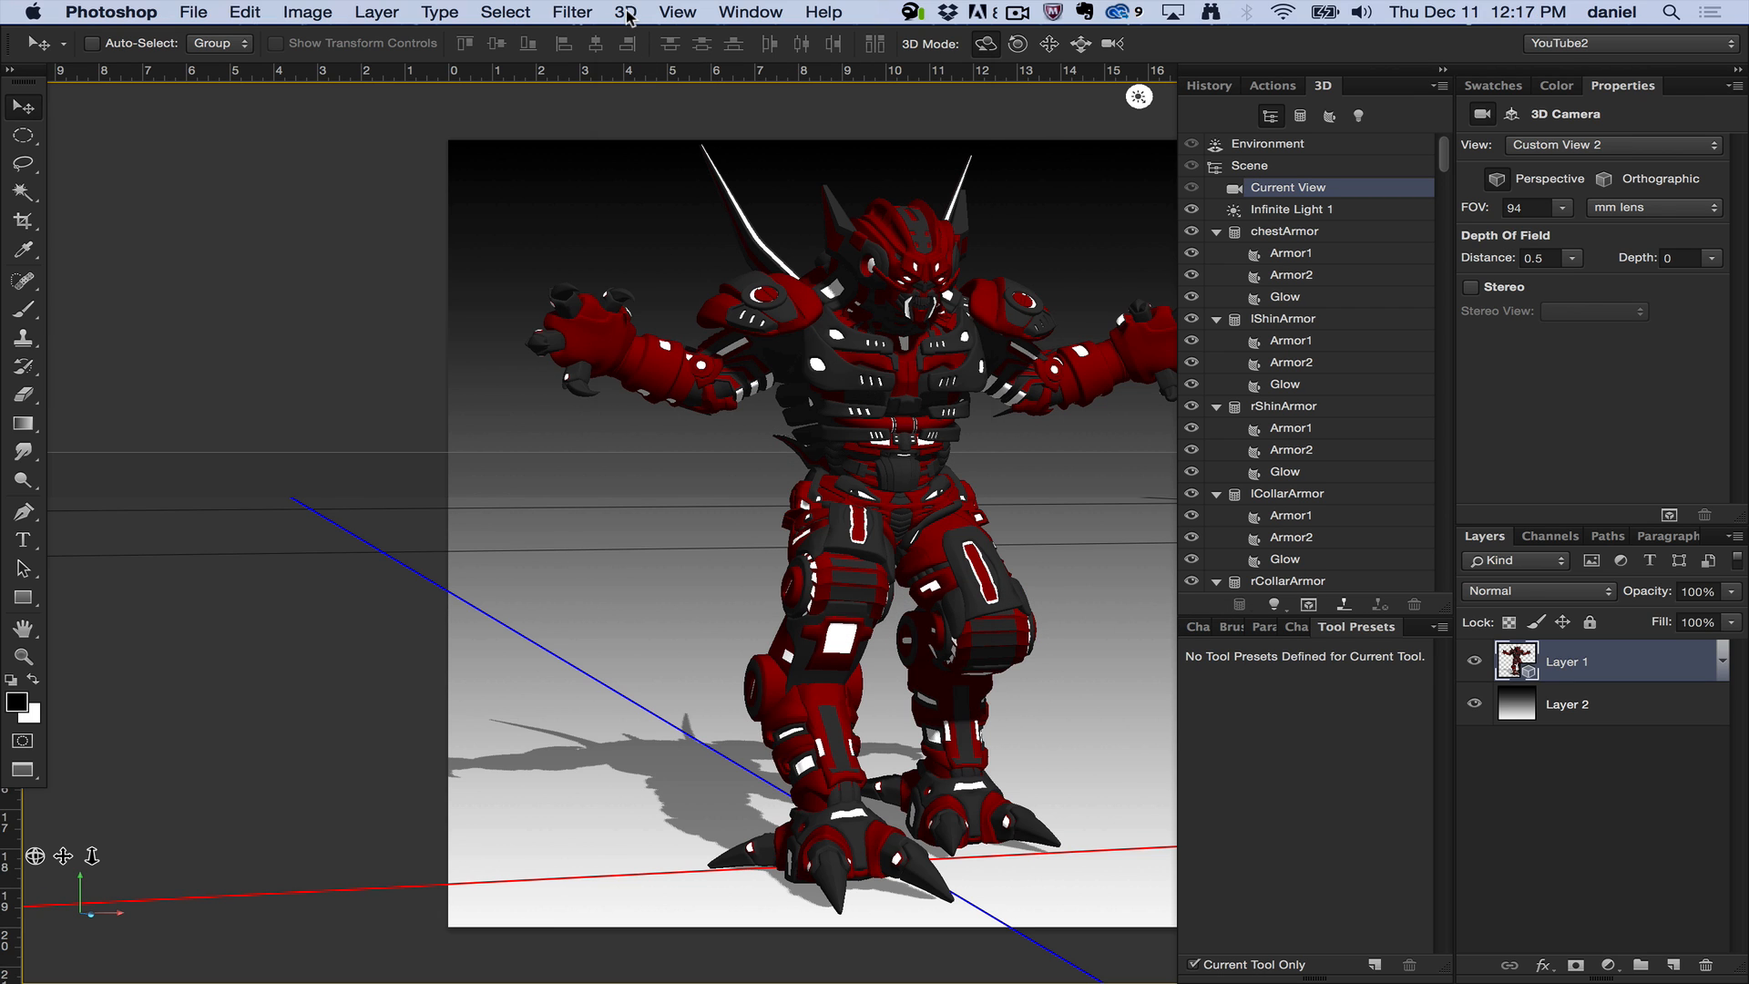
Reopen the 3D menu over the robot scene after the export
click(625, 13)
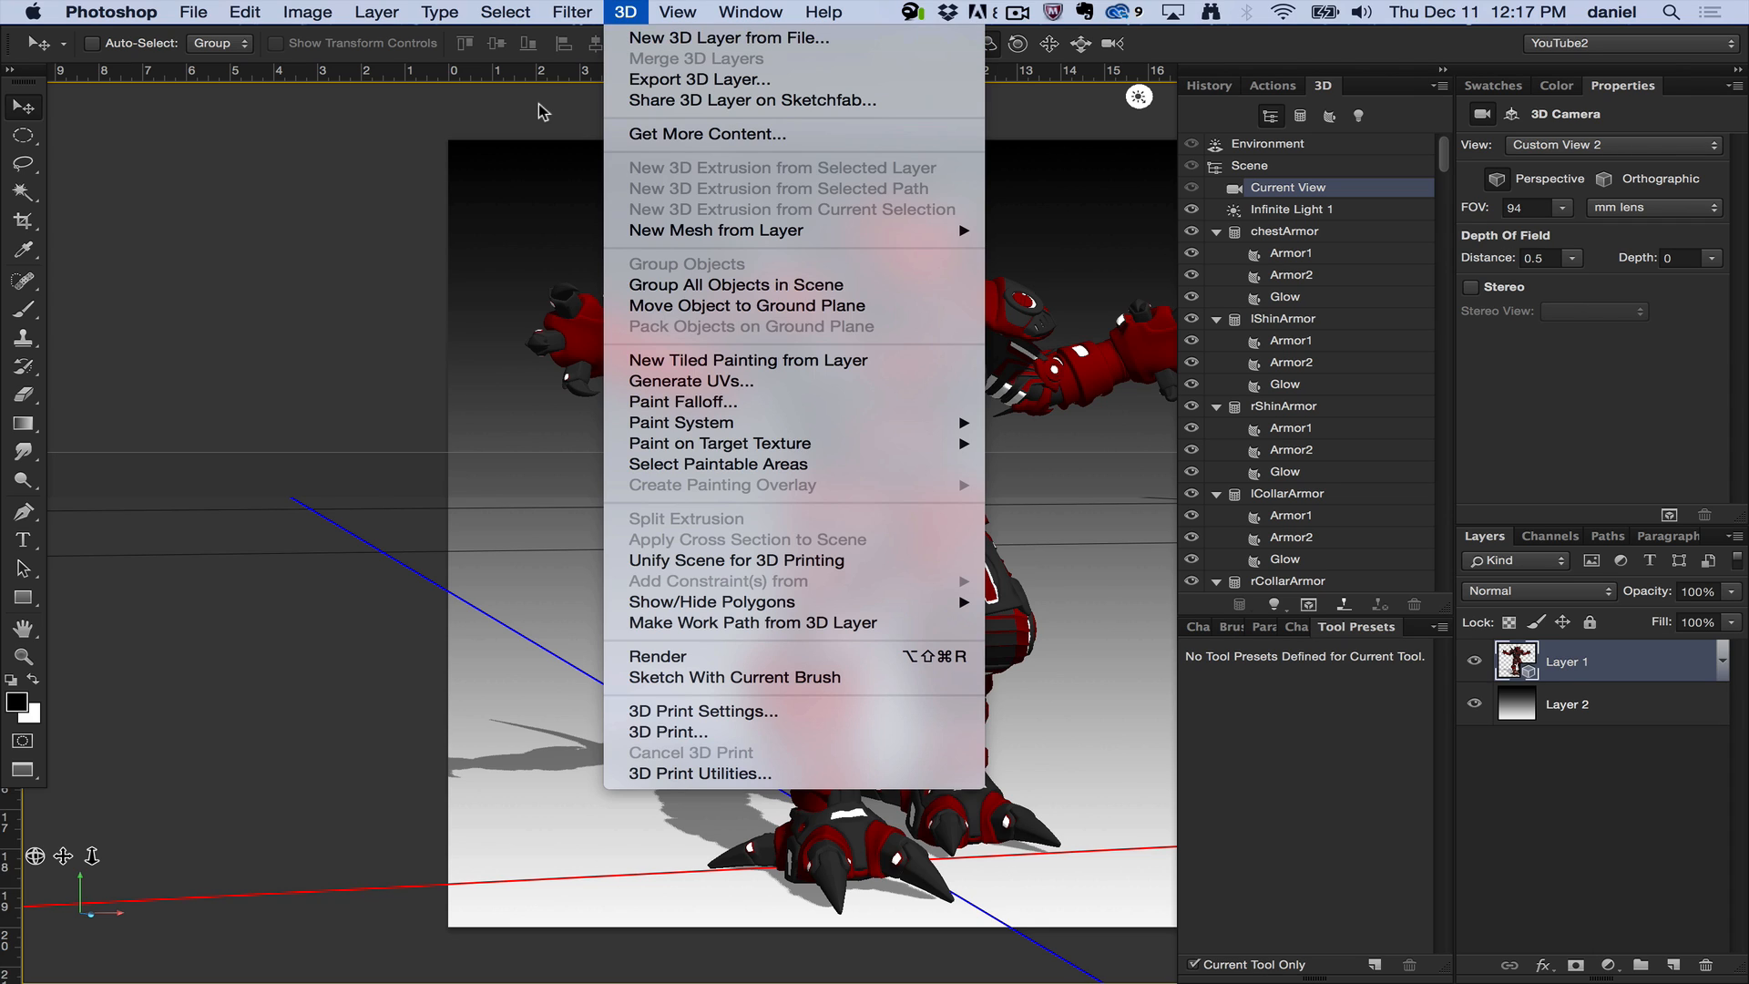